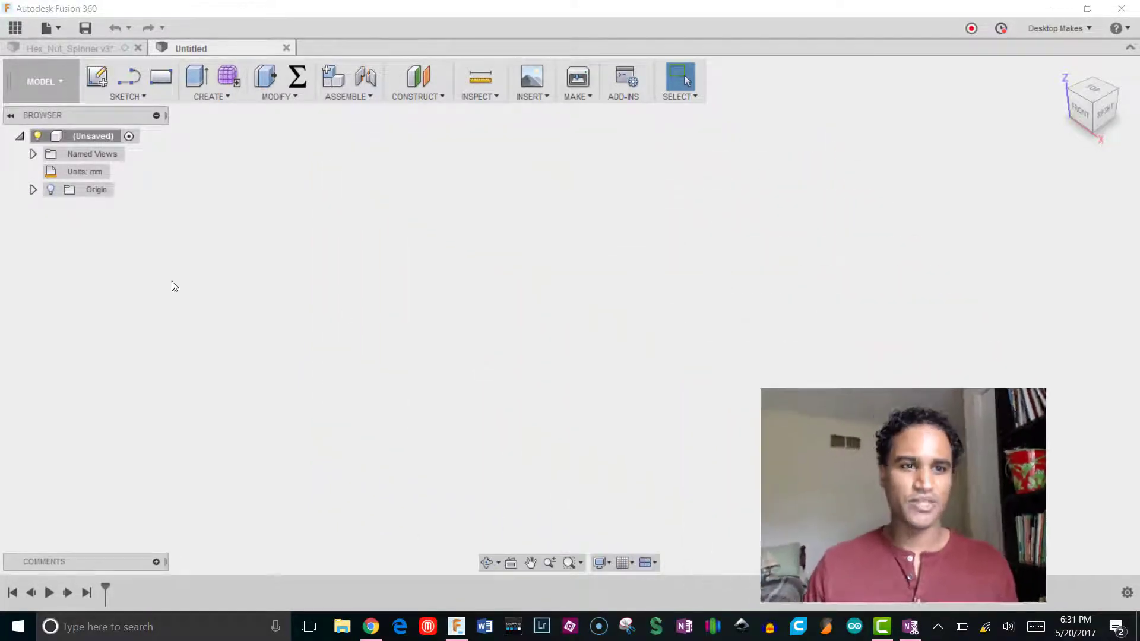
{"action": "mouse_move", "coordinate": [97, 79]}
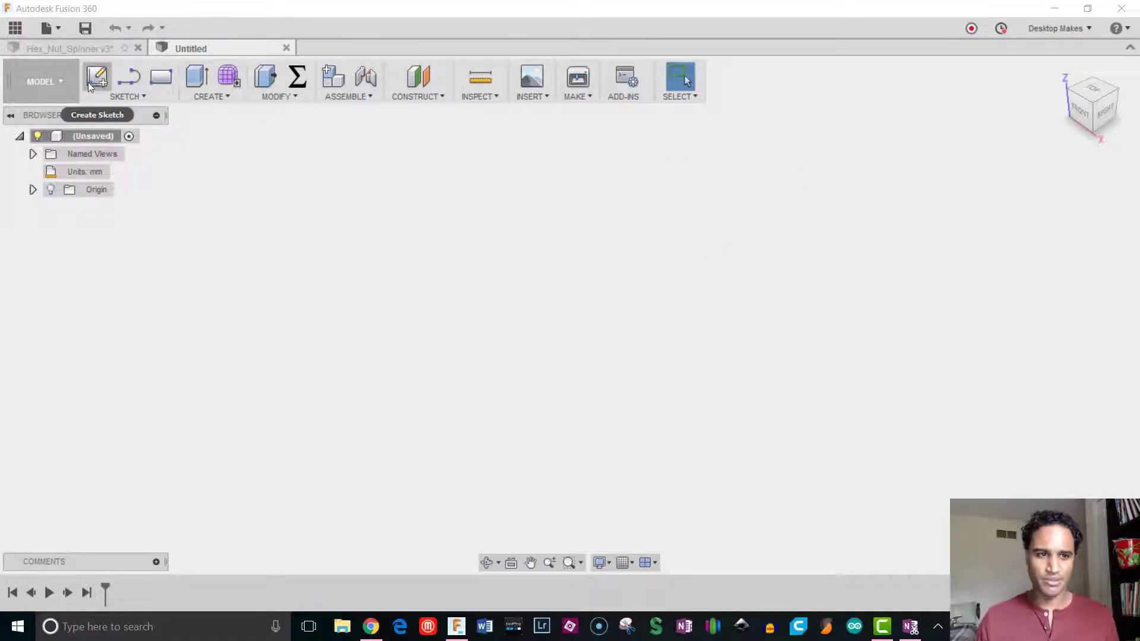
Start a new sketch on the front plane and bring up the sketch drawing commands.
{"action": "left_click", "coordinate": [96, 78]}
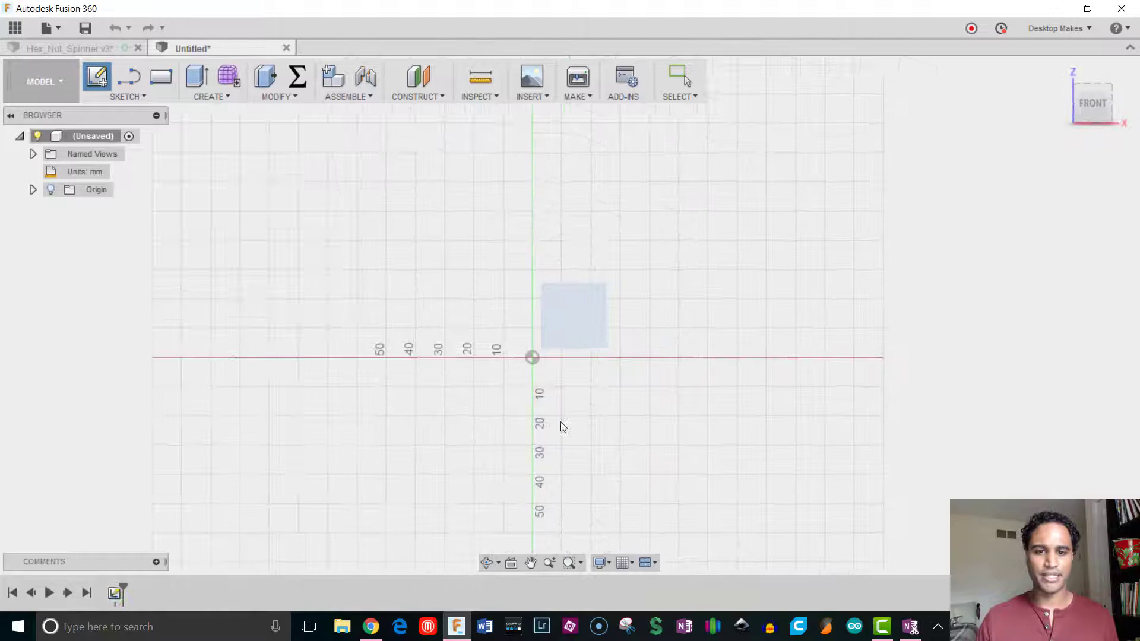
{"action": "left_click", "coordinate": [129, 96]}
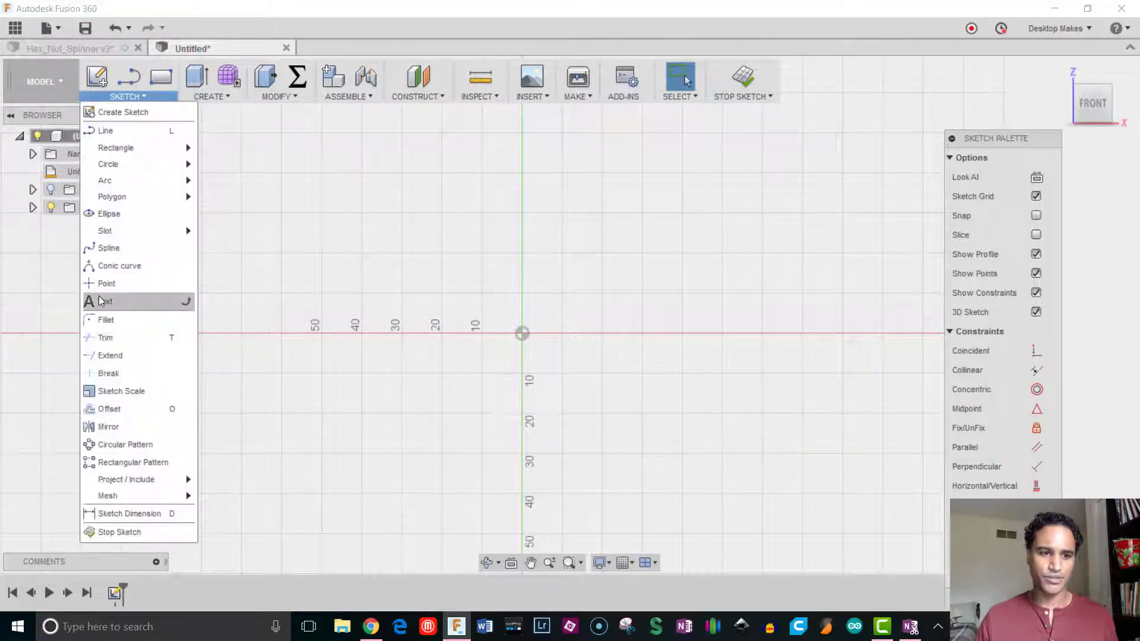
Place the word TEXT in the sketch, rotated 180 degrees about its anchor.
{"action": "left_click", "coordinate": [349, 179]}
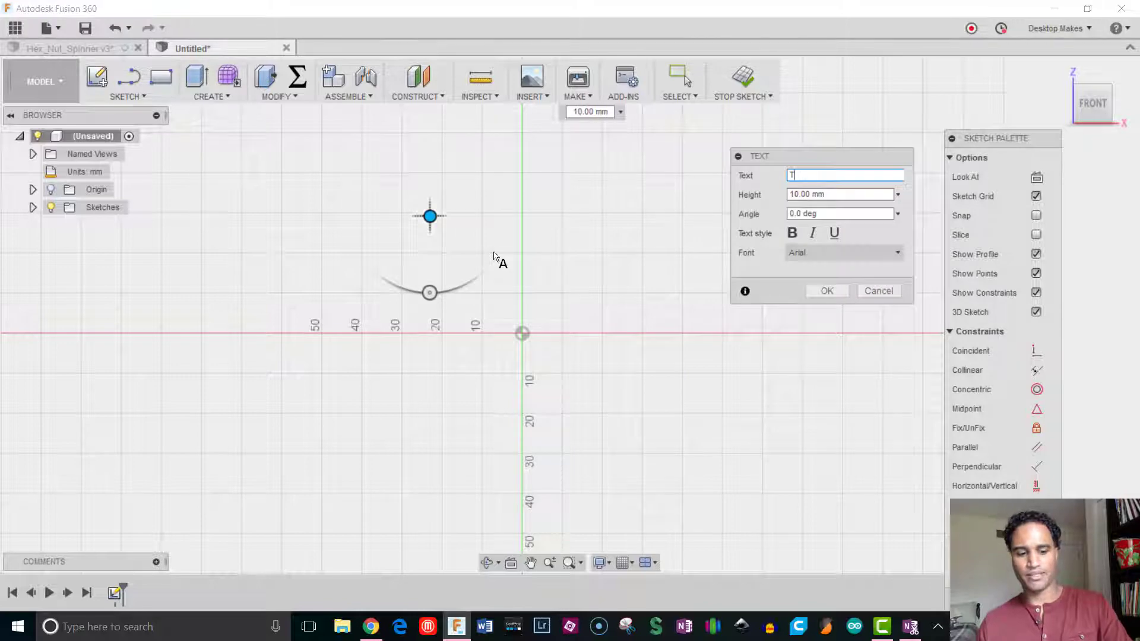
{"action": "type", "text": "EXT"}
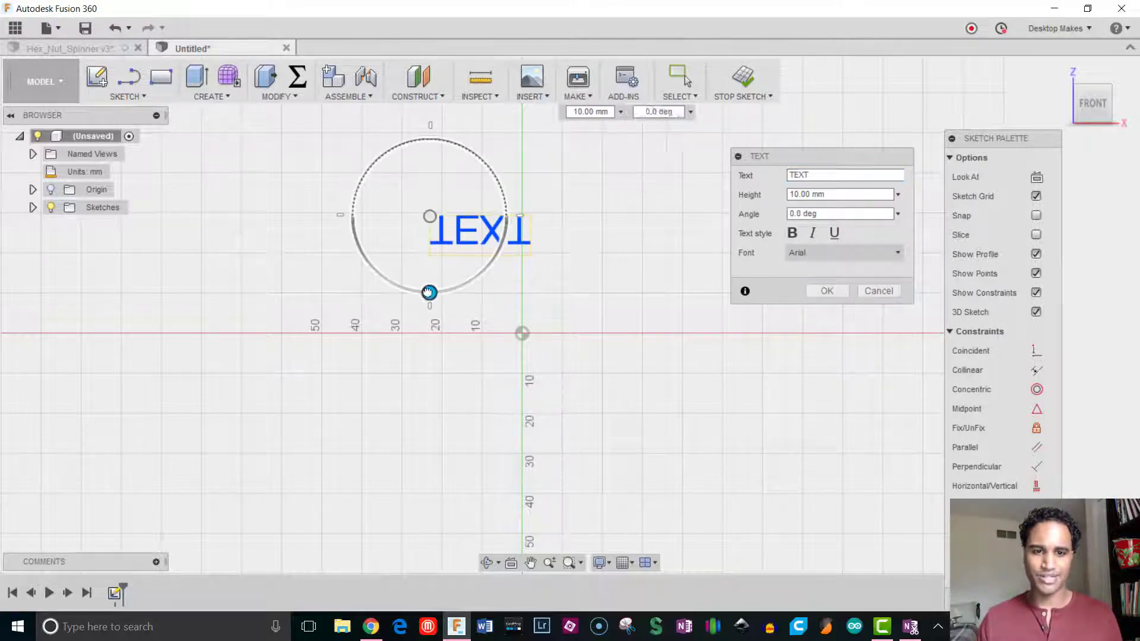
{"action": "left_click_drag", "start_coordinate": [429, 292], "coordinate": [436, 138]}
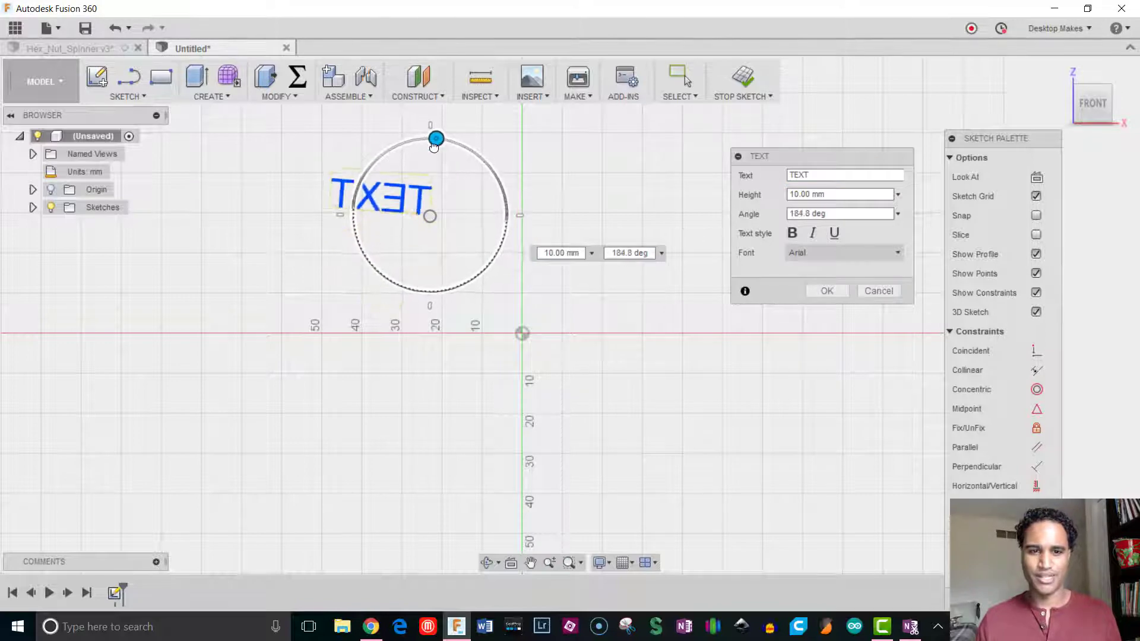
{"action": "left_click_drag", "start_coordinate": [436, 137], "coordinate": [430, 138]}
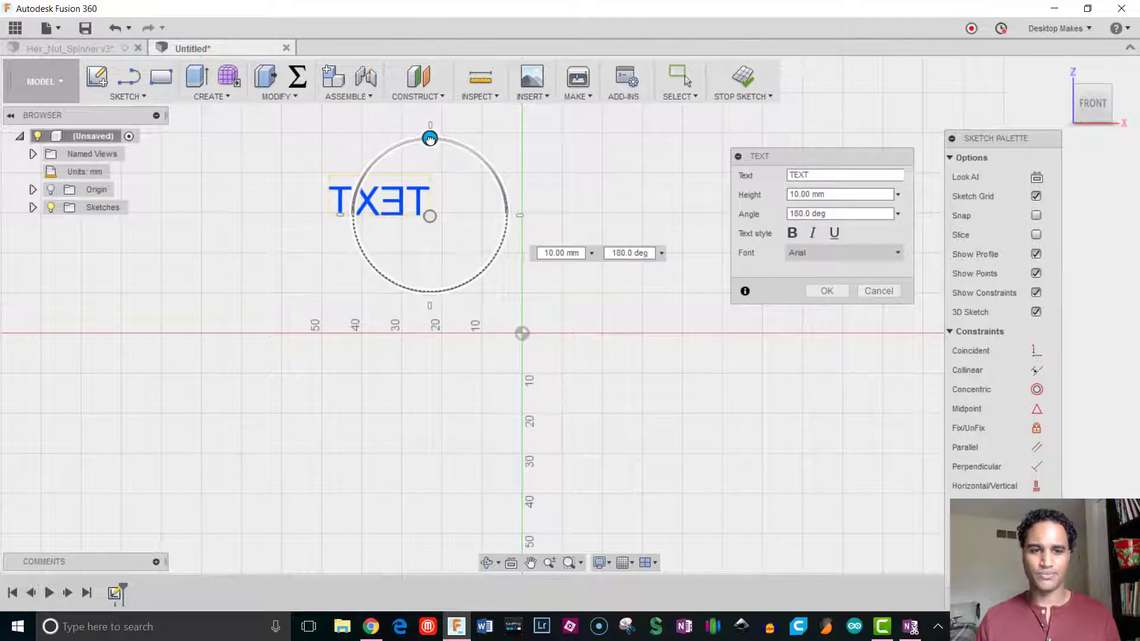
{"action": "left_click", "coordinate": [827, 291]}
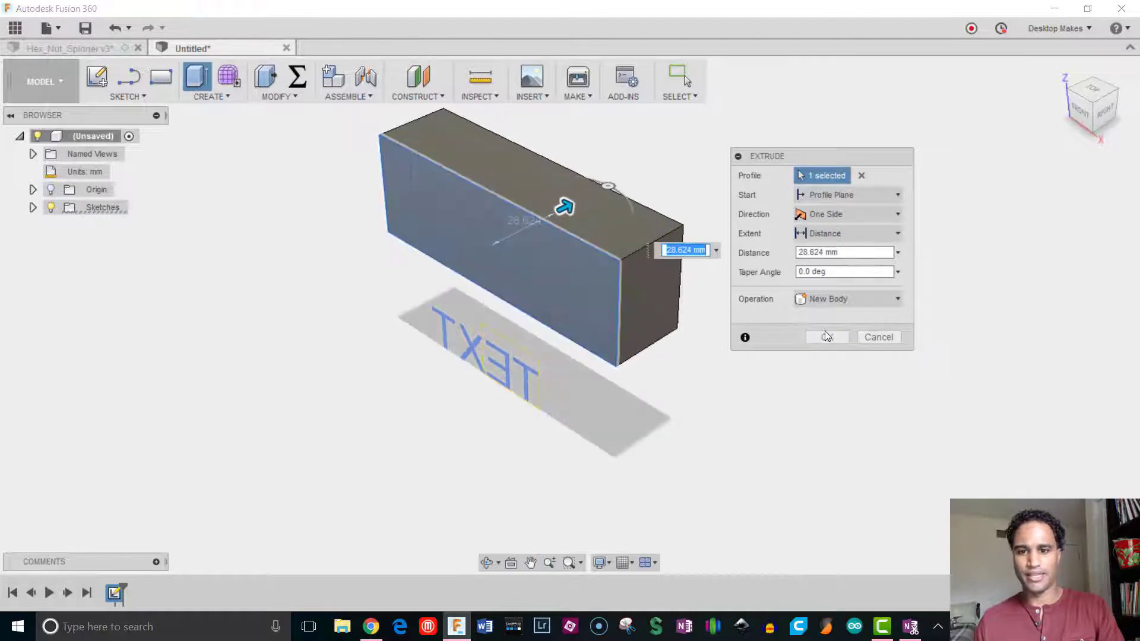
Extrude the rectangle into a 28.6 mm solid block as a new body and begin another sketch.
{"action": "left_click", "coordinate": [827, 337]}
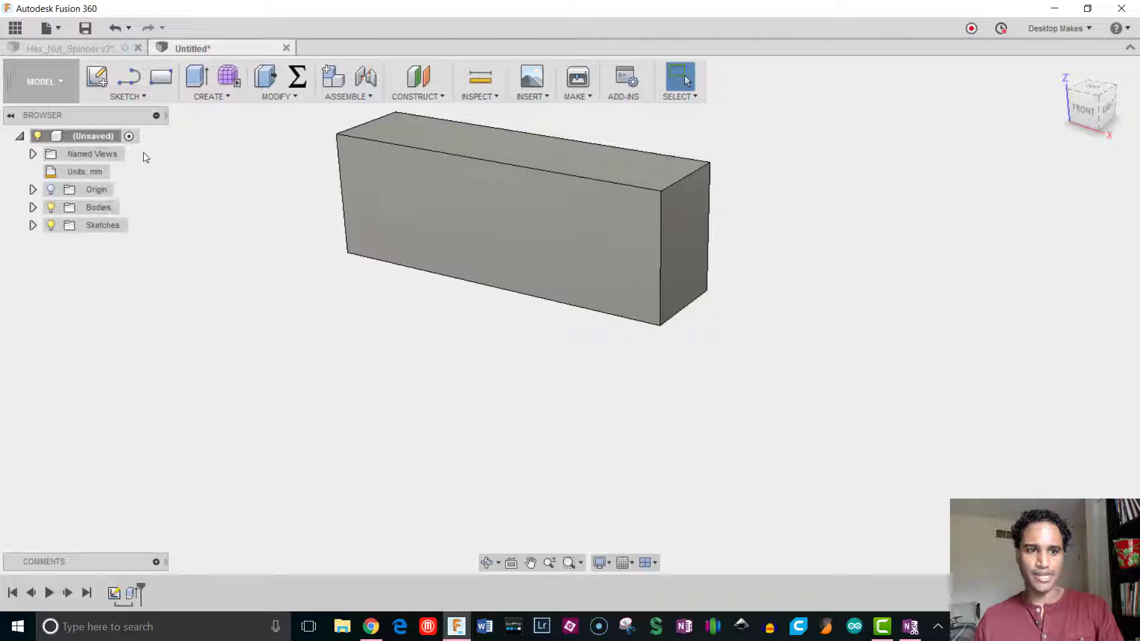
{"action": "left_click", "coordinate": [96, 79]}
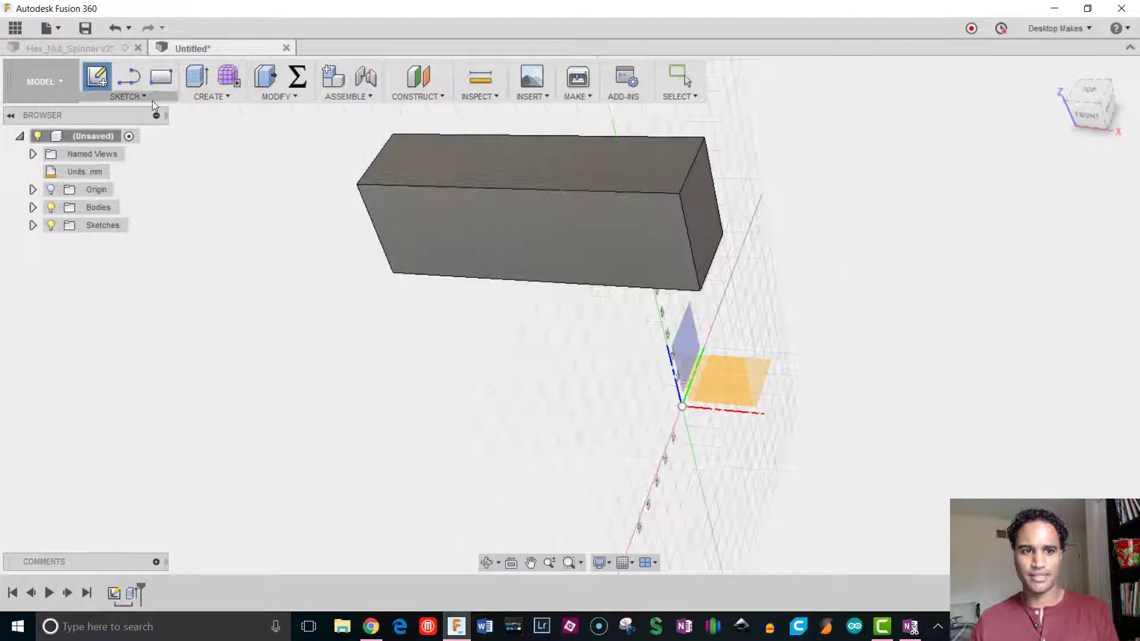
Create a second front-plane sketch with the word TEXT anchored above the block.
{"action": "left_click", "coordinate": [96, 78]}
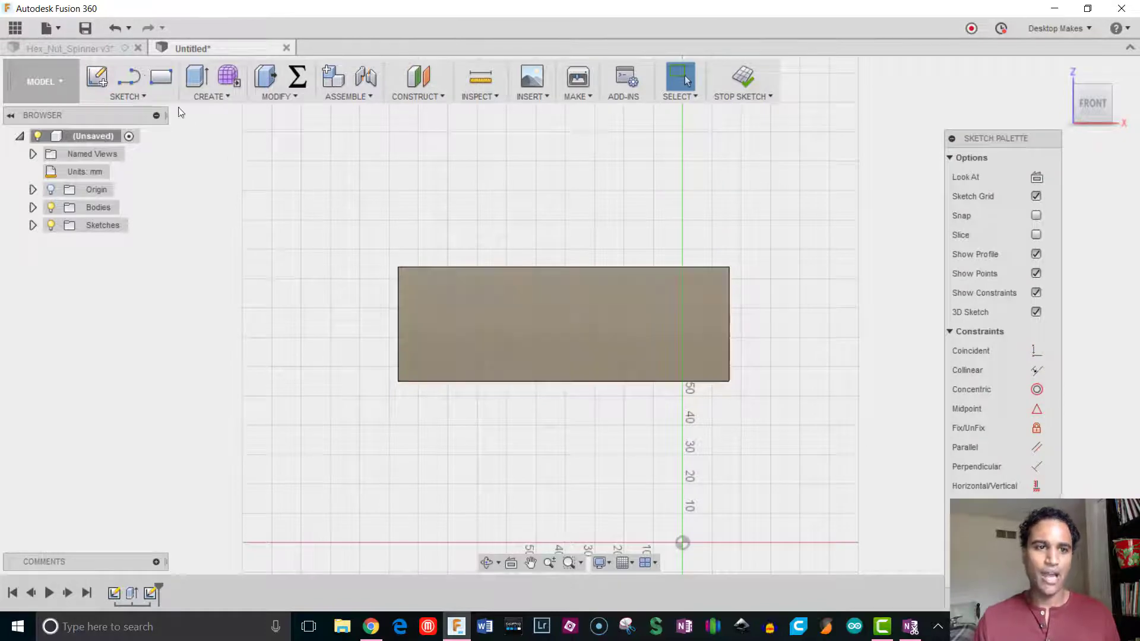
{"action": "mouse_move", "coordinate": [96, 79]}
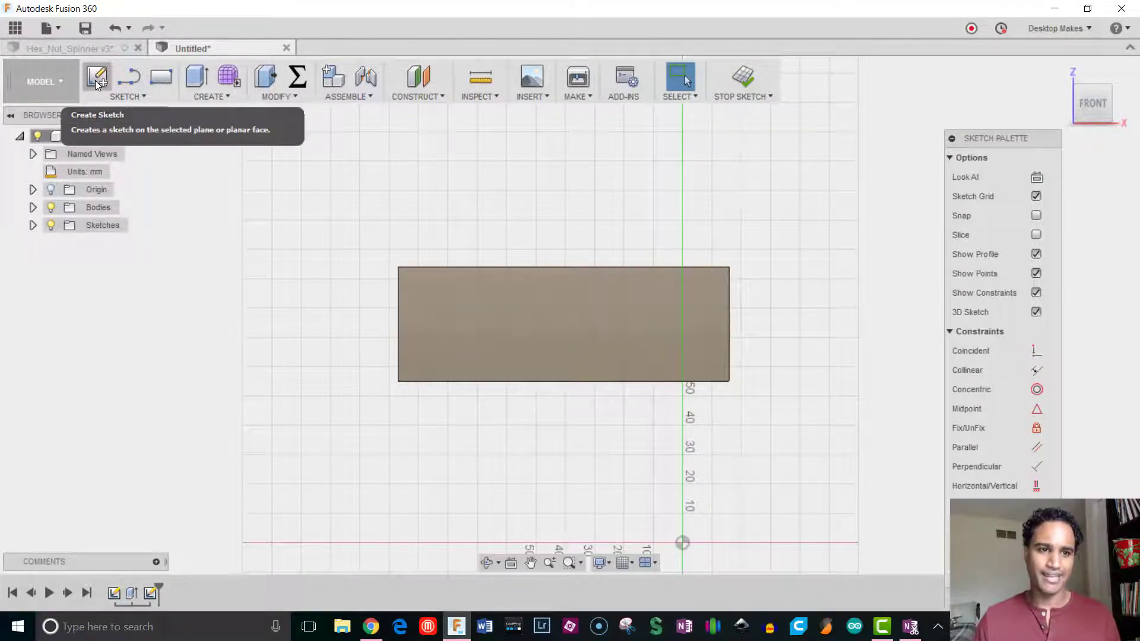
{"action": "left_click", "coordinate": [125, 82]}
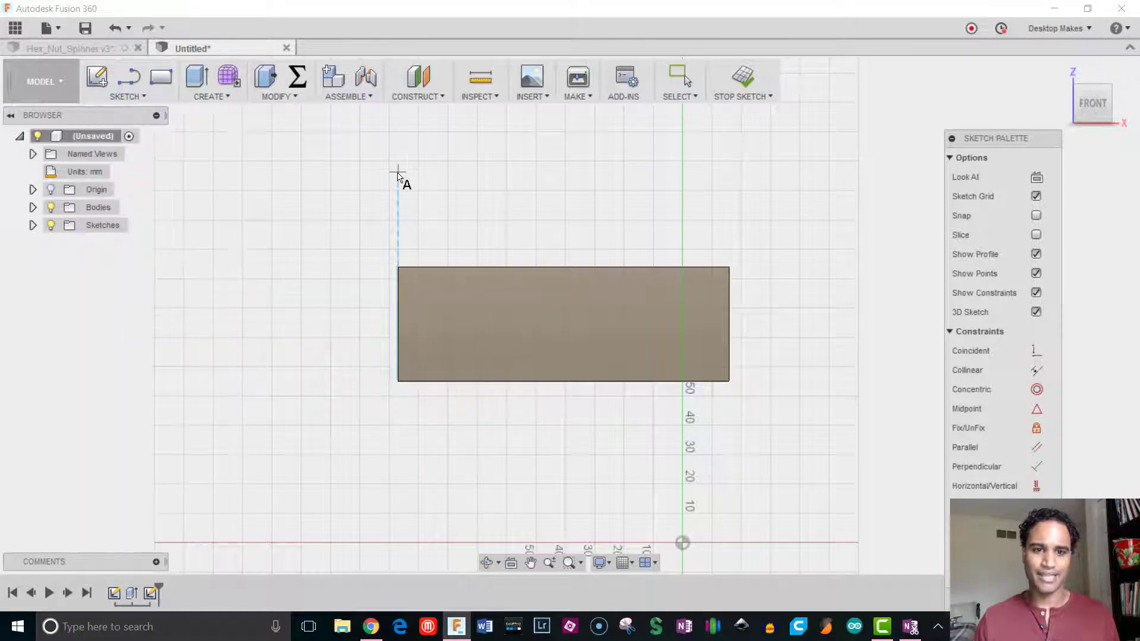
{"action": "left_click", "coordinate": [398, 173]}
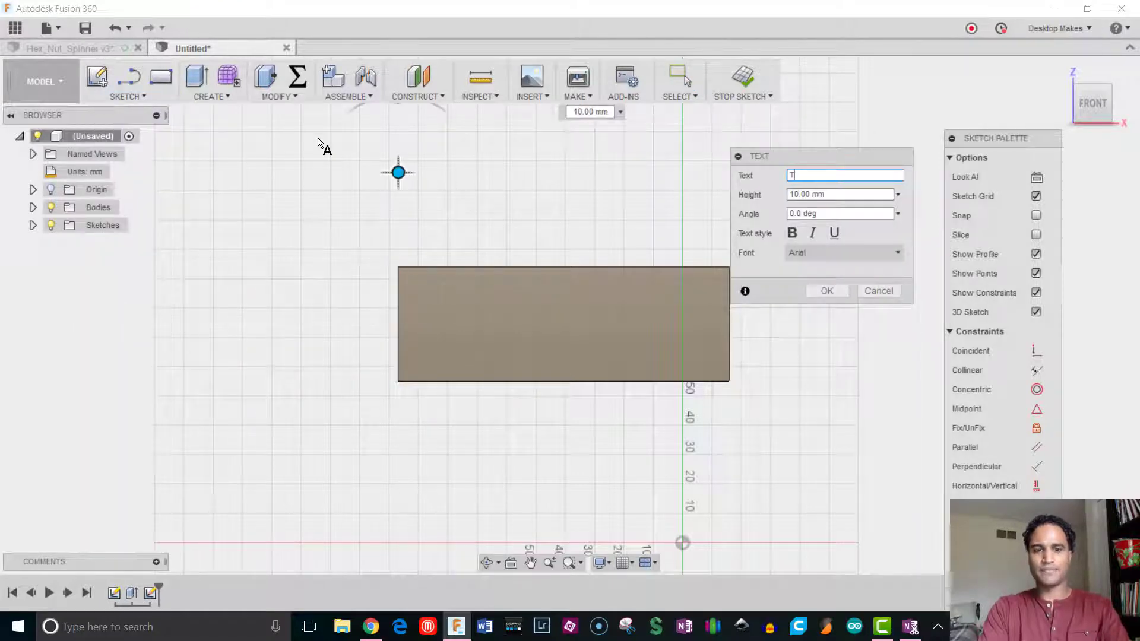
{"action": "type", "text": "EXT"}
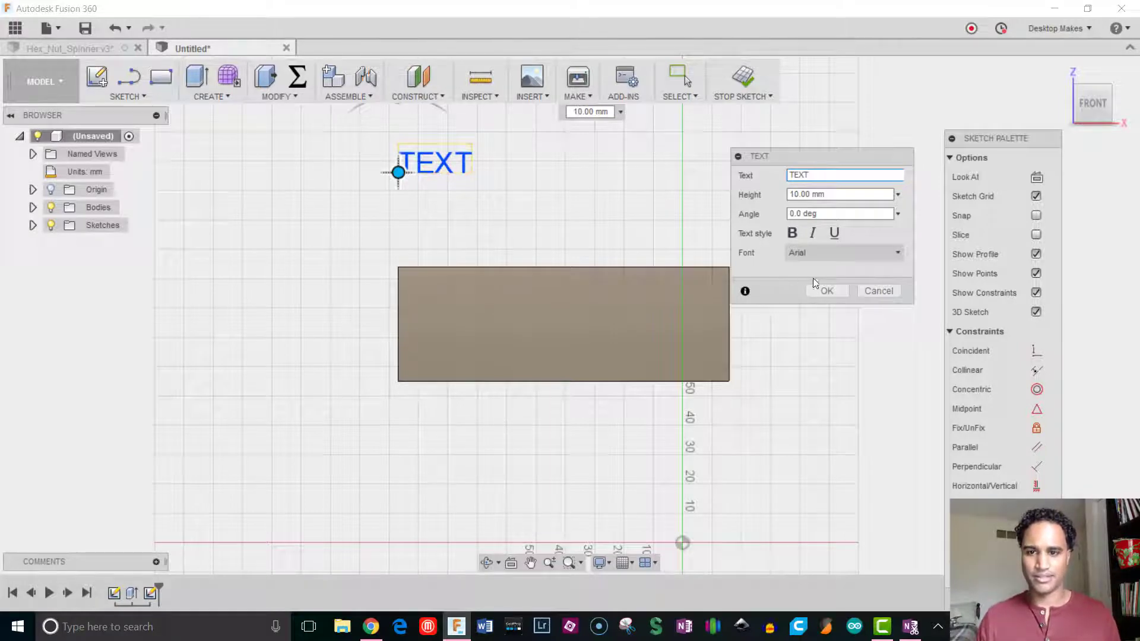
{"action": "left_click", "coordinate": [826, 291]}
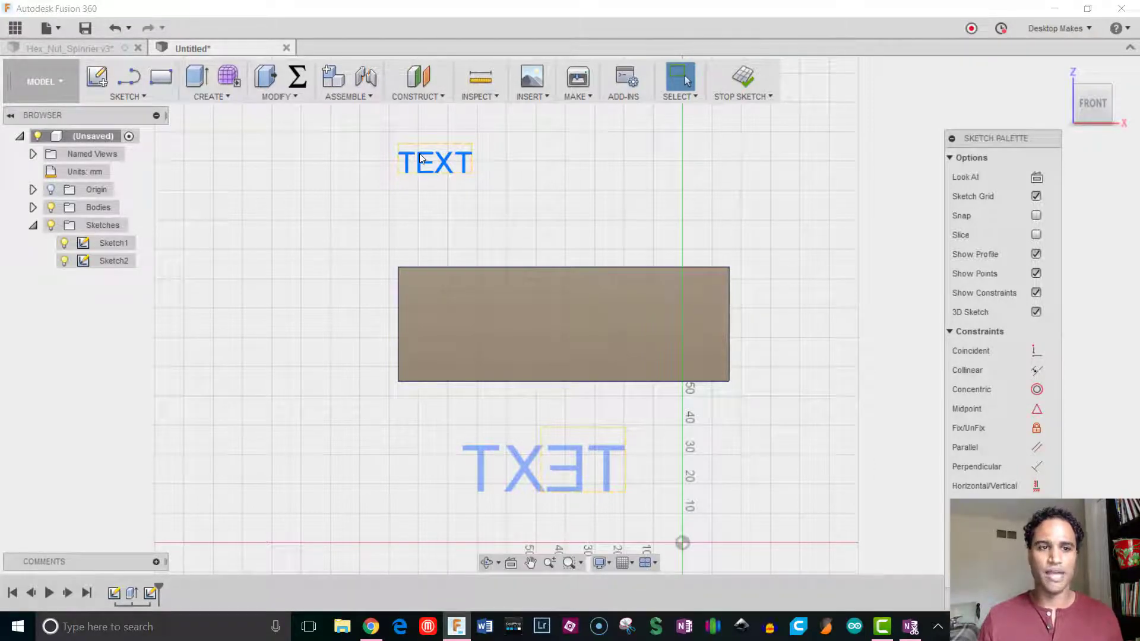
{"action": "mouse_move", "coordinate": [65, 48]}
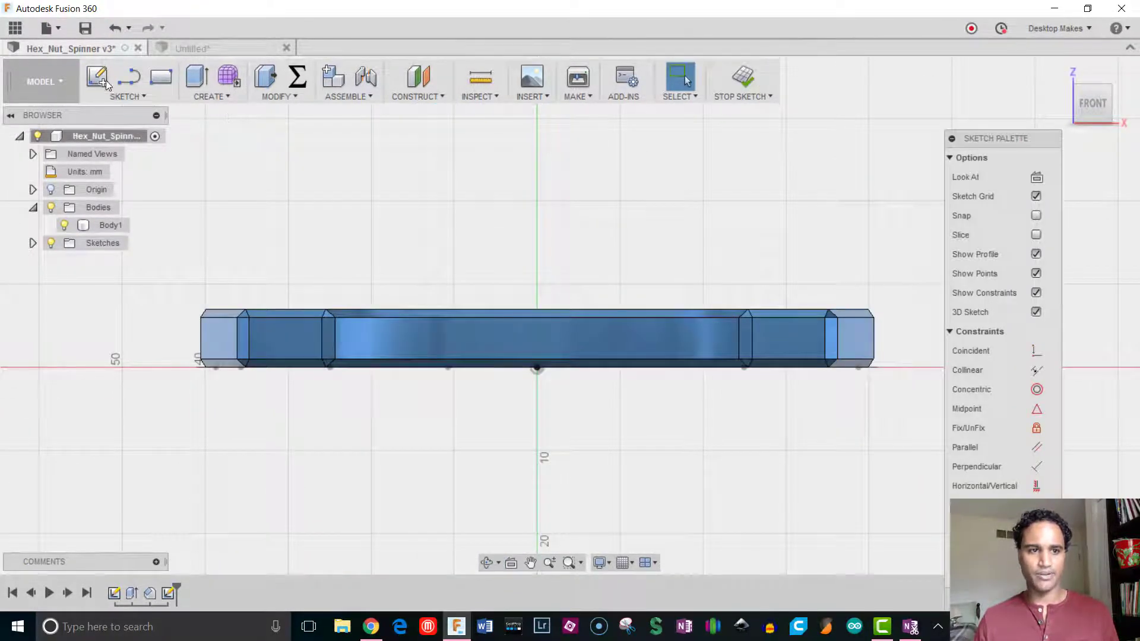
Add the mirrored word DESKTOPMAKES to the spinner sketch above the body.
{"action": "left_click", "coordinate": [124, 96]}
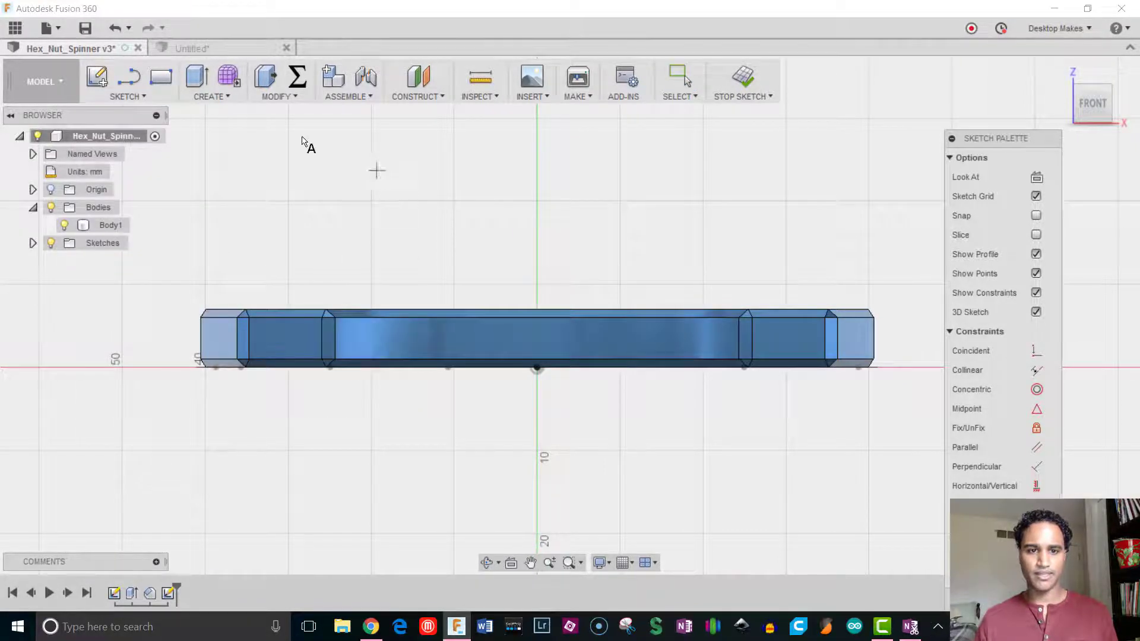
{"action": "type", "text": "DESKTOPMAKES"}
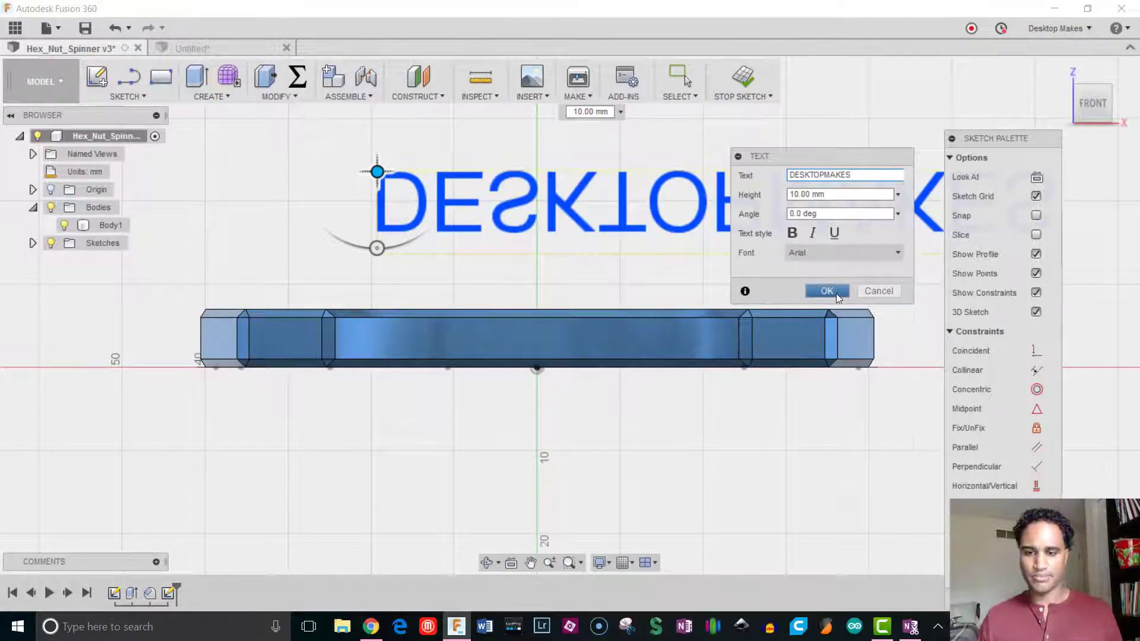
{"action": "left_click", "coordinate": [827, 291]}
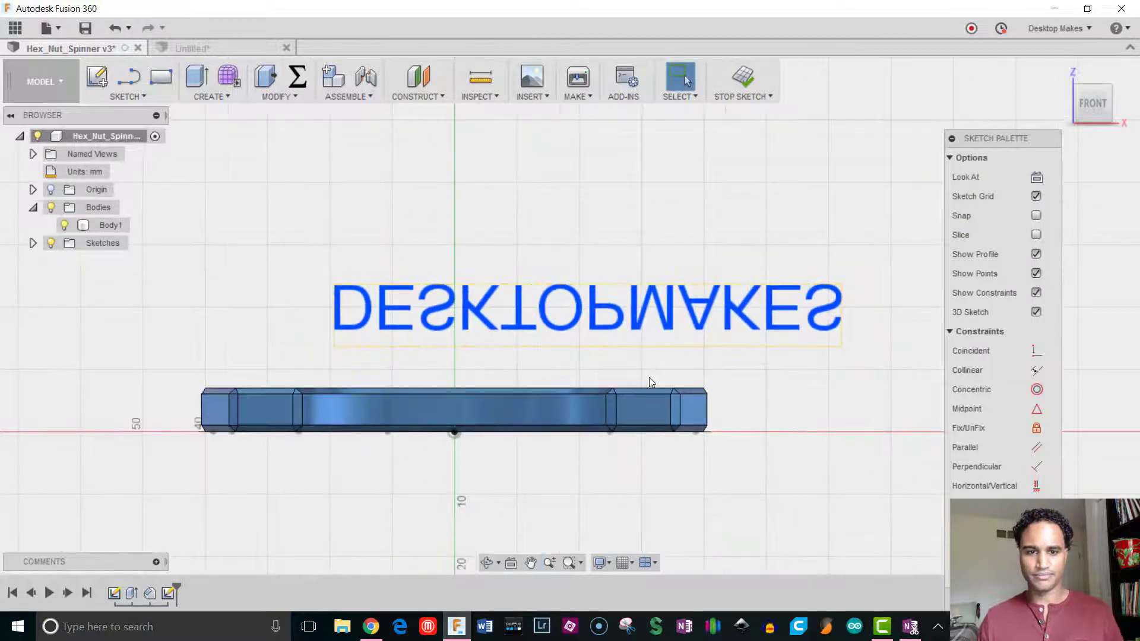
{"action": "mouse_move", "coordinate": [371, 521]}
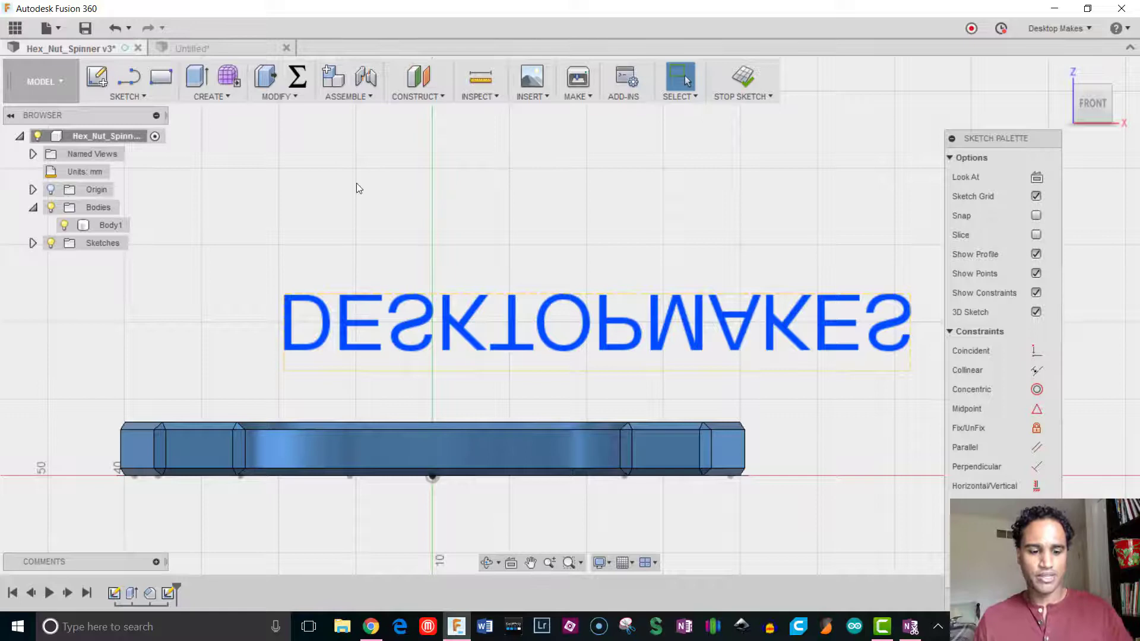
Draw a 2-point rectangle around DESKTOPMAKES and extrude it into a 10.7 mm block.
{"action": "left_click", "coordinate": [161, 76]}
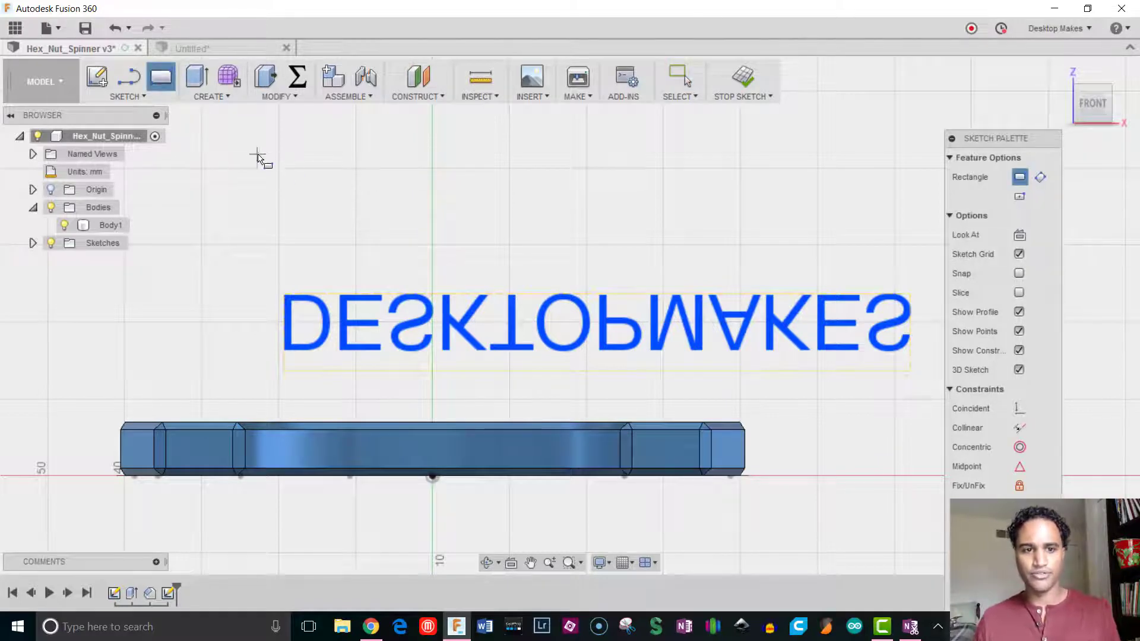
{"action": "left_click_drag", "start_coordinate": [258, 150], "coordinate": [858, 250]}
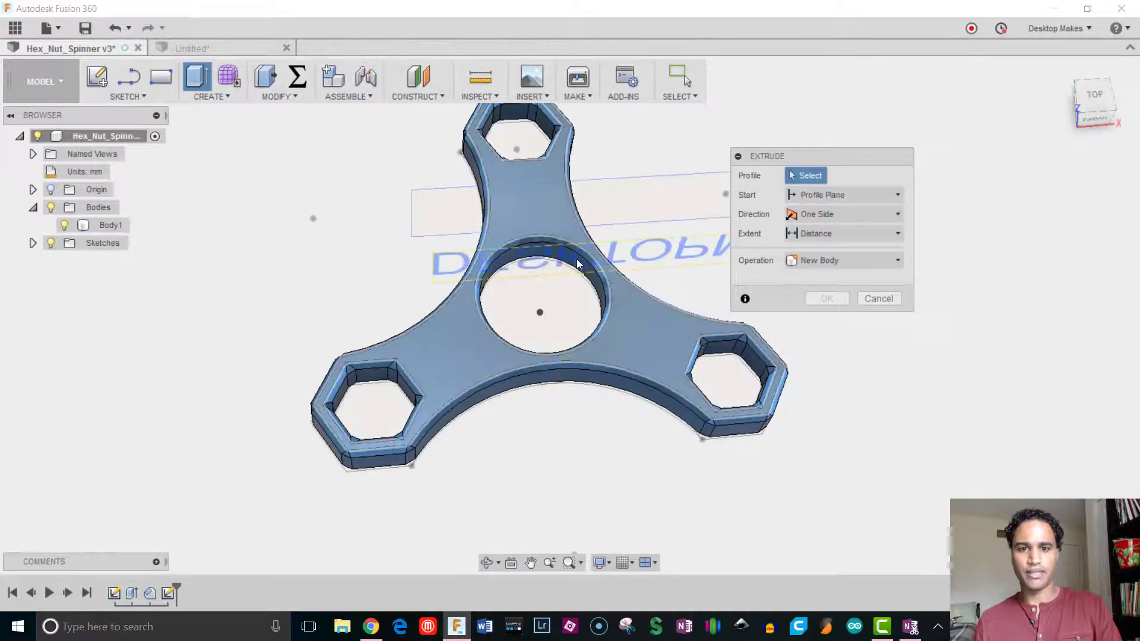
{"action": "left_click", "coordinate": [574, 345]}
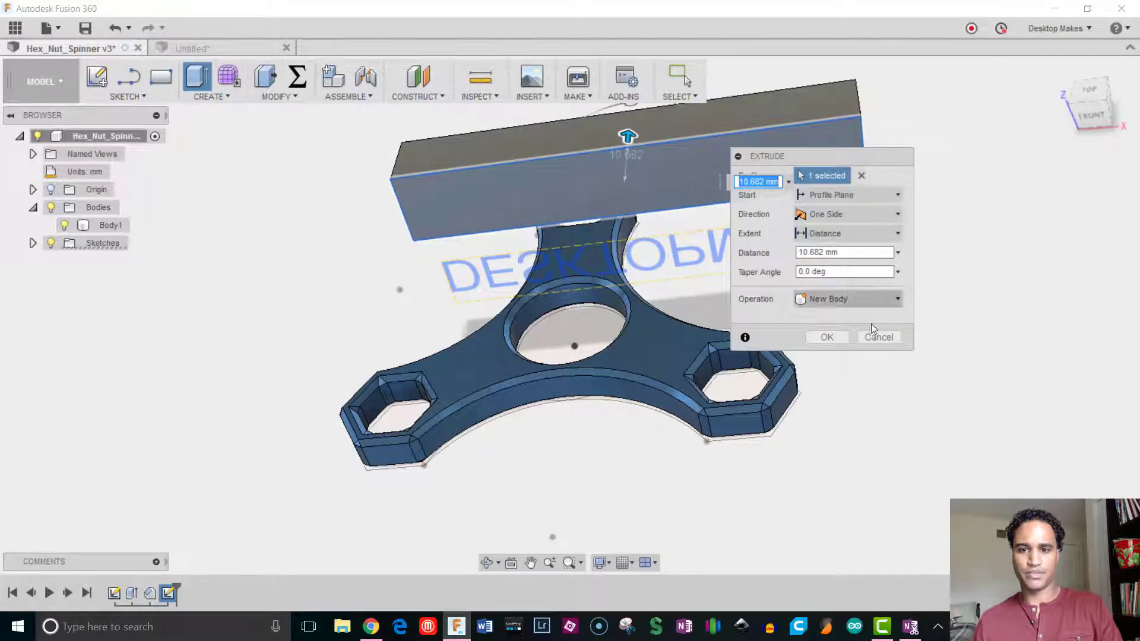
{"action": "left_click", "coordinate": [827, 336]}
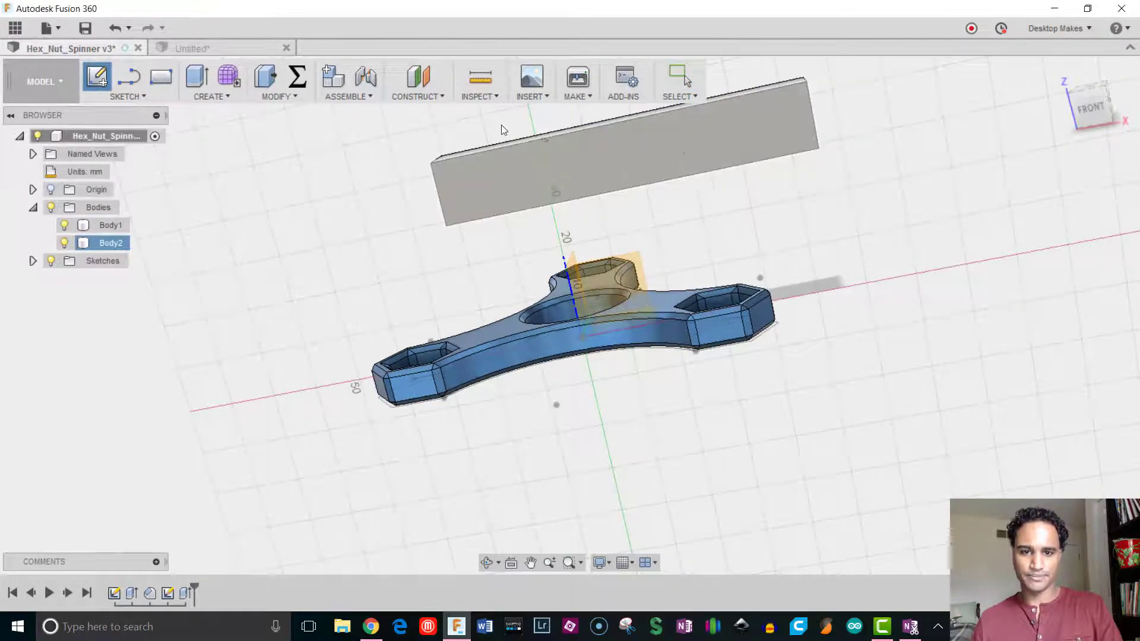
Sketch DESKTOPMAKES text 5 mm tall on the front plane across the spinner's side.
{"action": "left_click", "coordinate": [128, 97]}
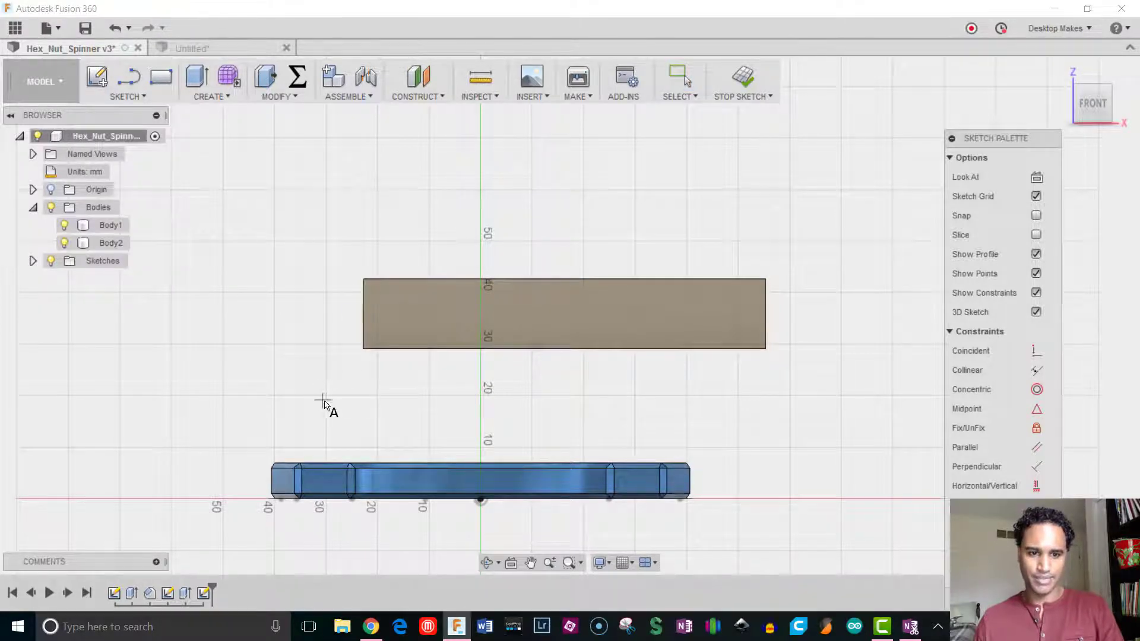
{"action": "type", "text": "DESKTOPMAKES"}
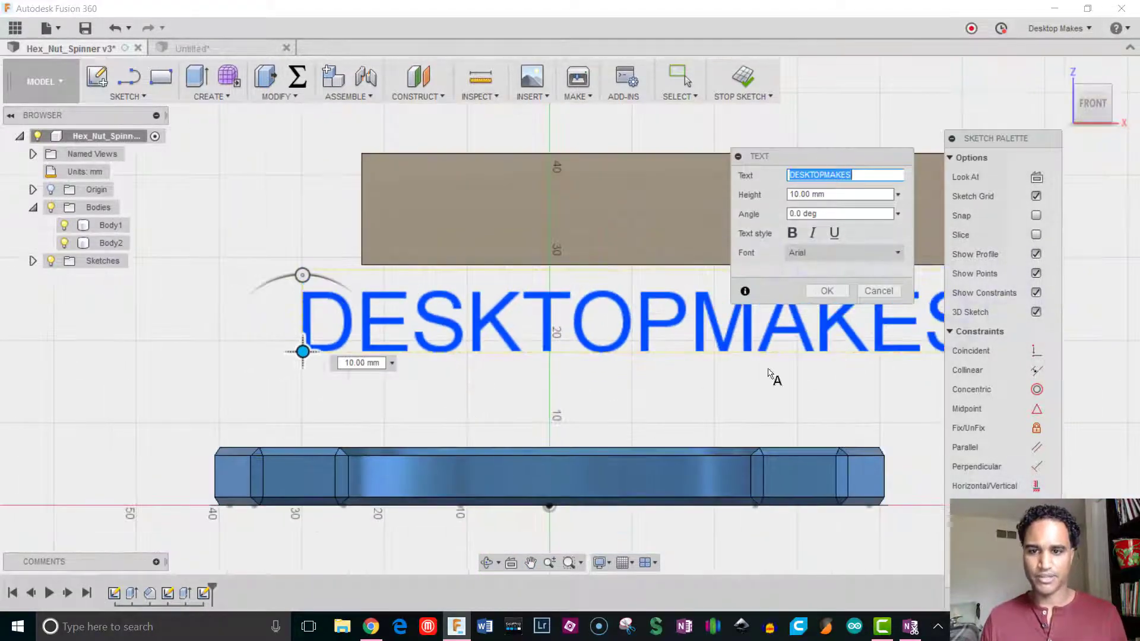
{"action": "left_click", "coordinate": [840, 194]}
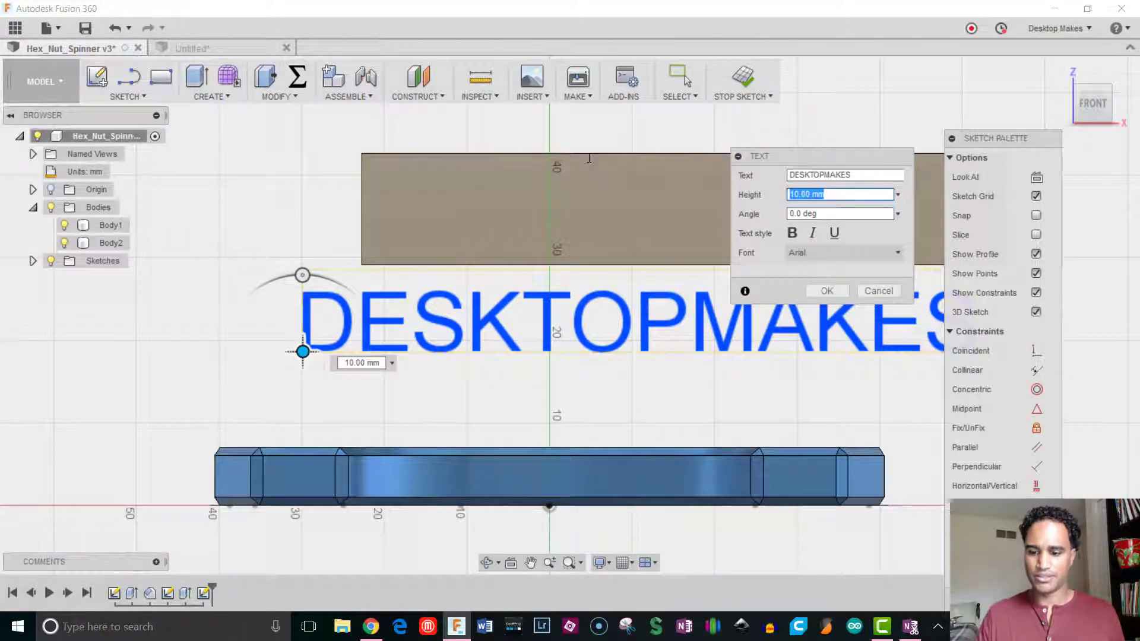
{"action": "type", "text": "5"}
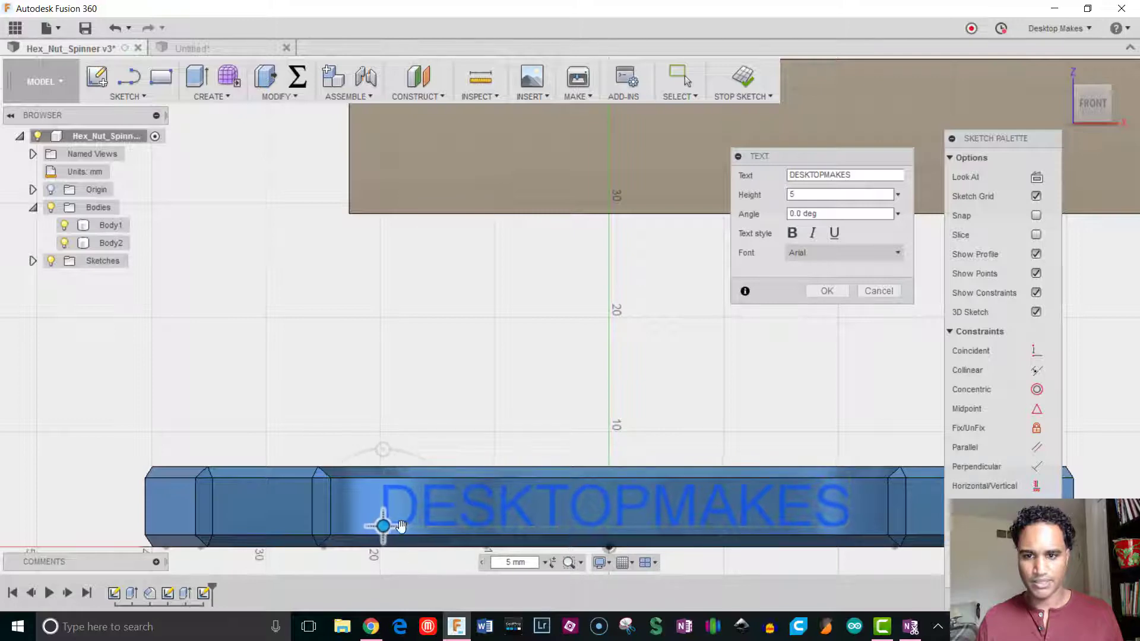
{"action": "left_click", "coordinate": [826, 291]}
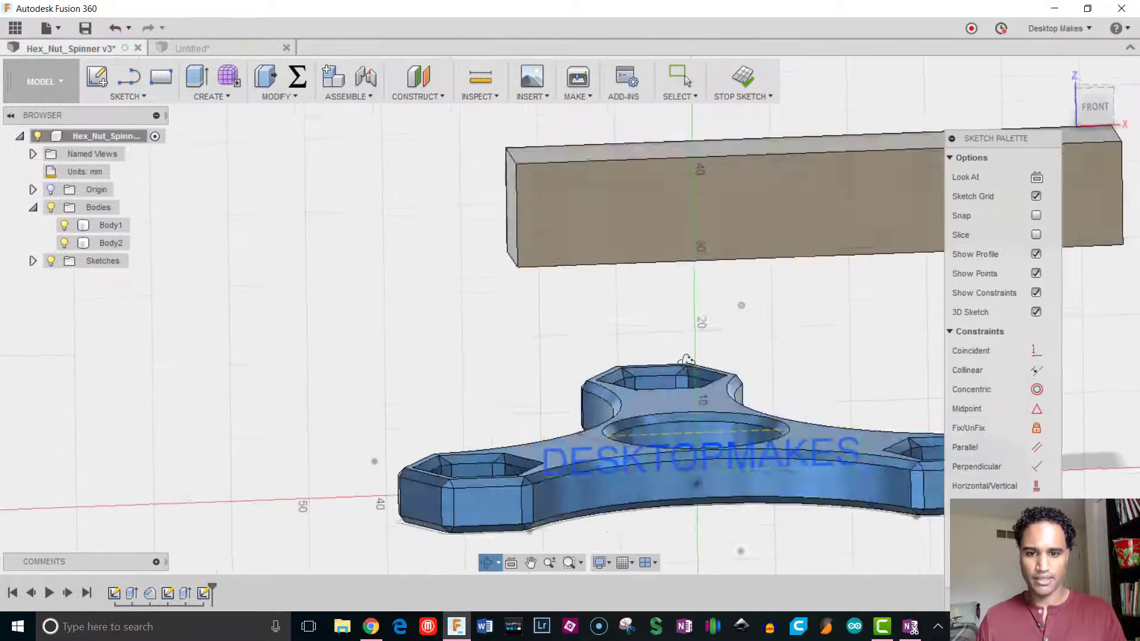
Finish the DESKTOPMAKES sketch and return to an angled orthographic view of the spinner.
{"action": "left_click", "coordinate": [738, 82]}
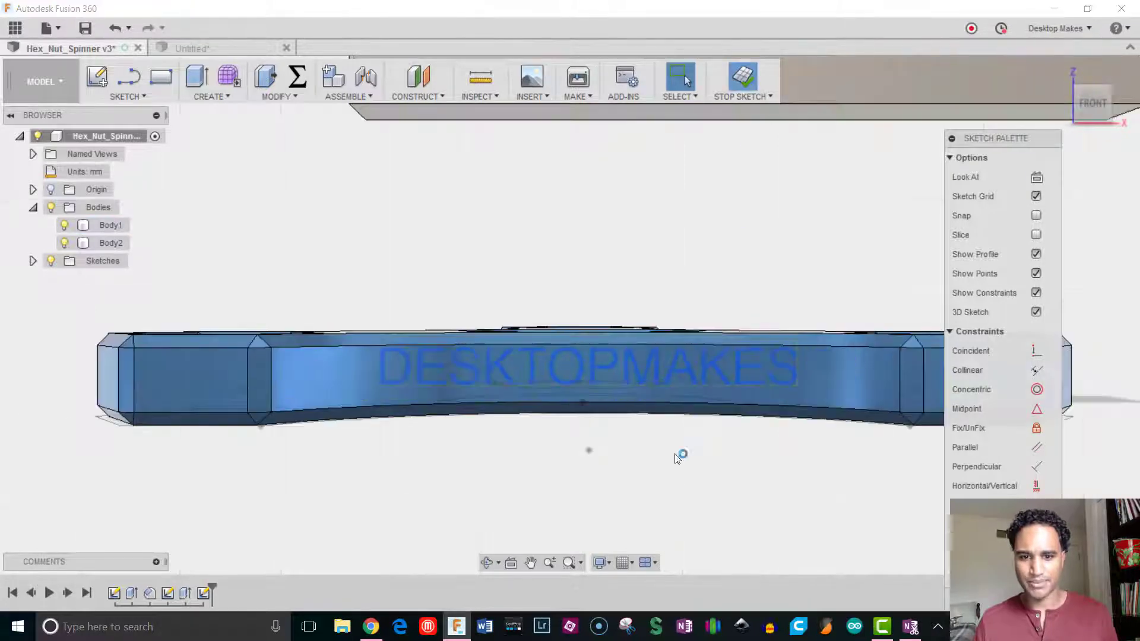
{"action": "left_click", "coordinate": [738, 79]}
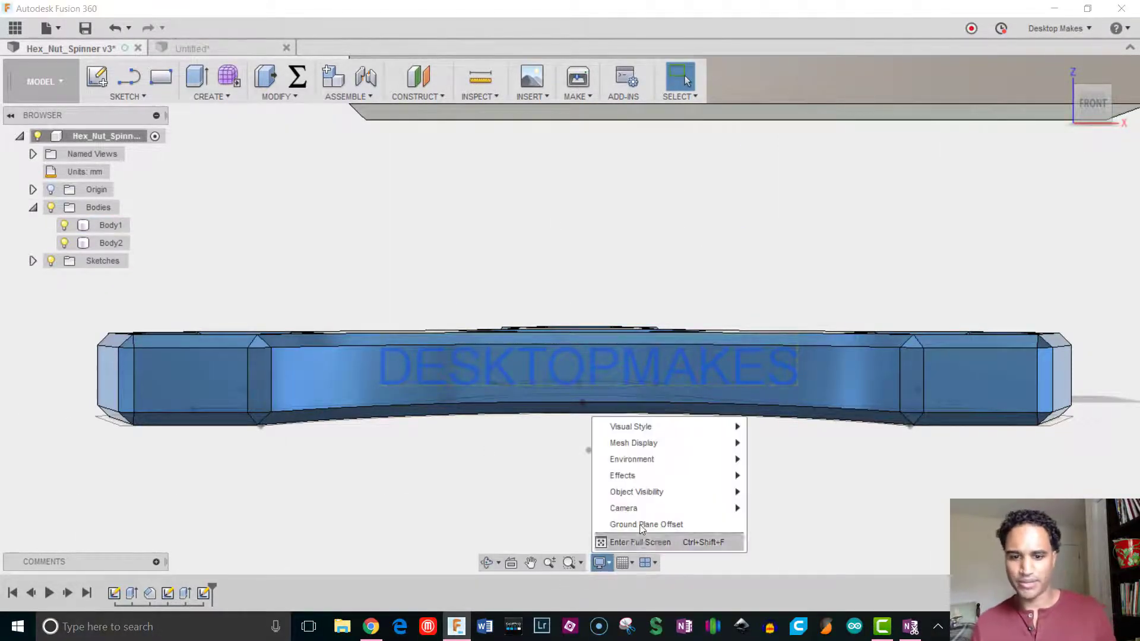
{"action": "mouse_move", "coordinate": [624, 509]}
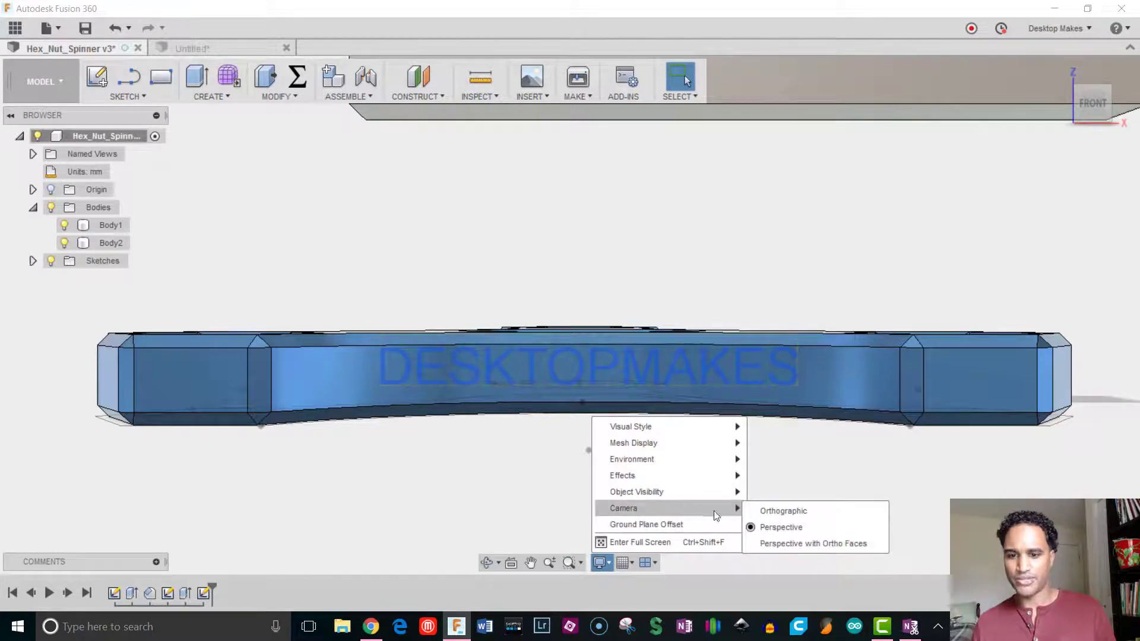
{"action": "mouse_move", "coordinate": [813, 543]}
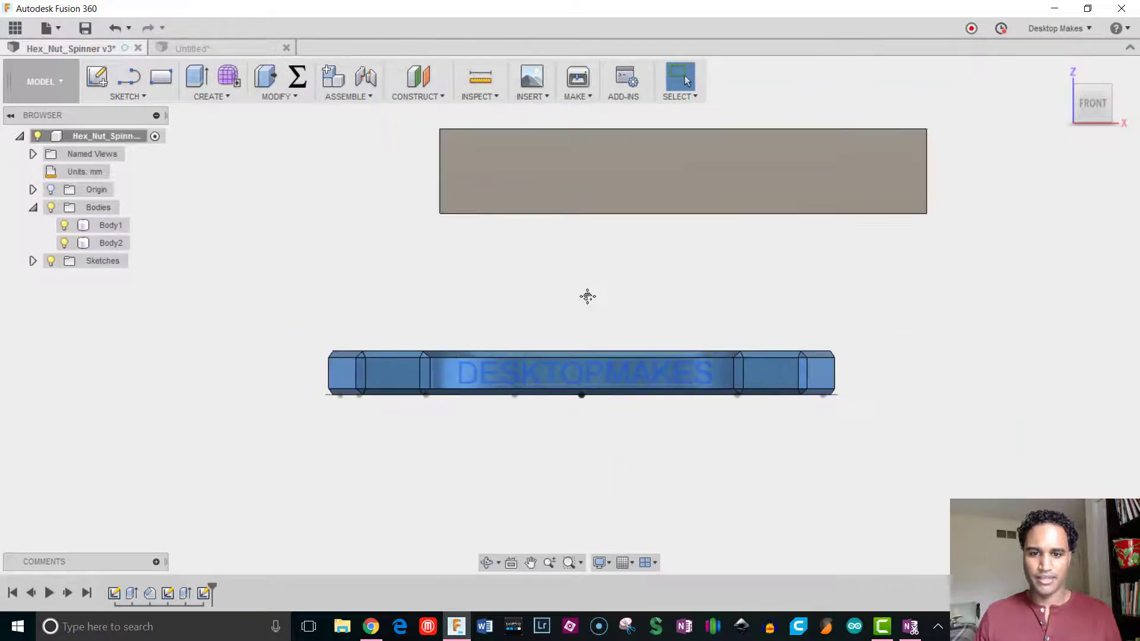
{"action": "left_click", "coordinate": [110, 224]}
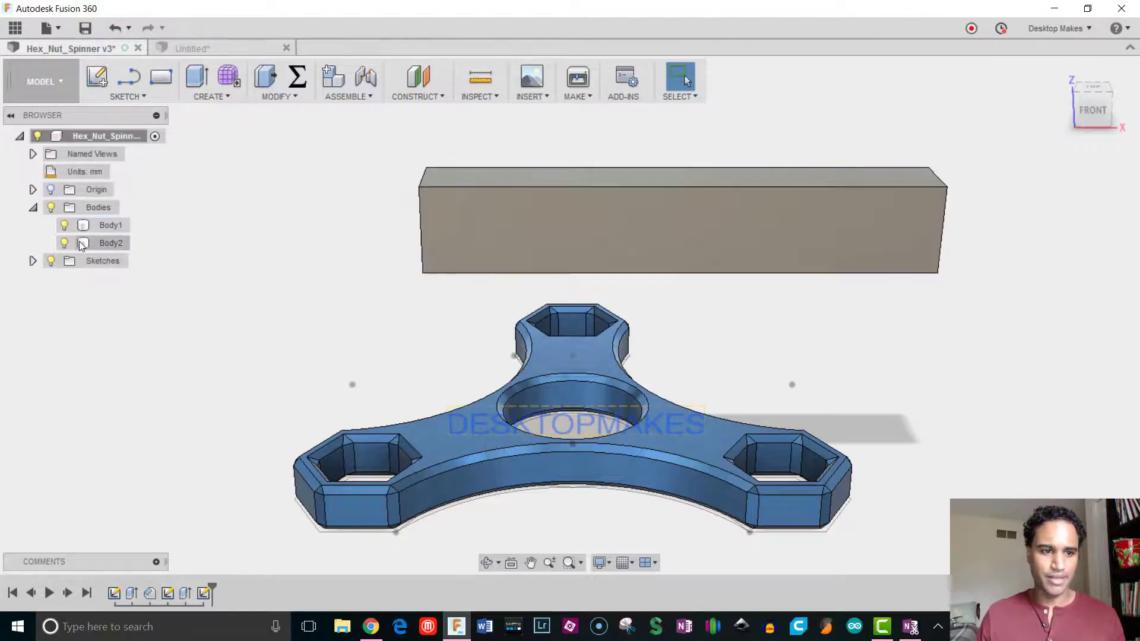
Delete the rectangular block body, leaving only the spinner with its sketch.
{"action": "right_click", "coordinate": [110, 243]}
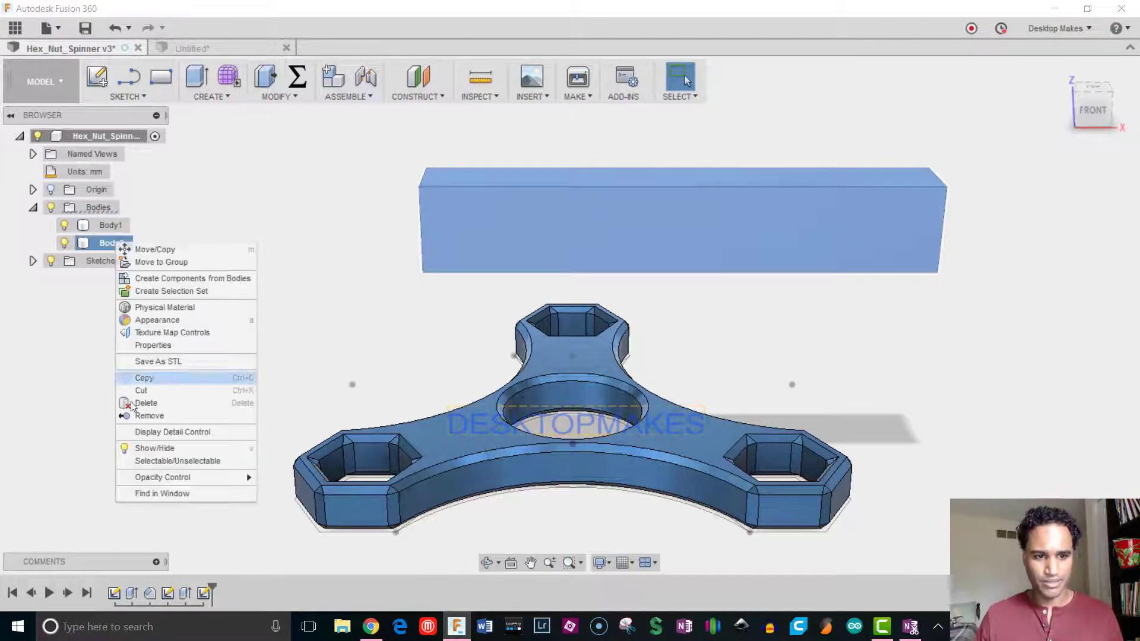
{"action": "left_click", "coordinate": [144, 403]}
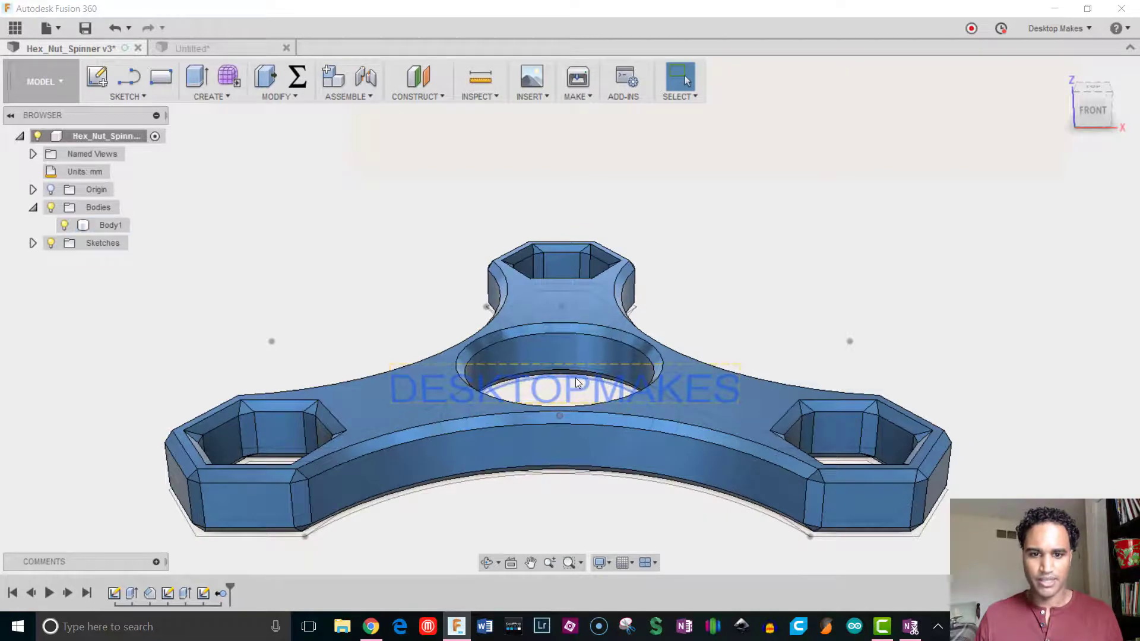
{"action": "mouse_move", "coordinate": [455, 310]}
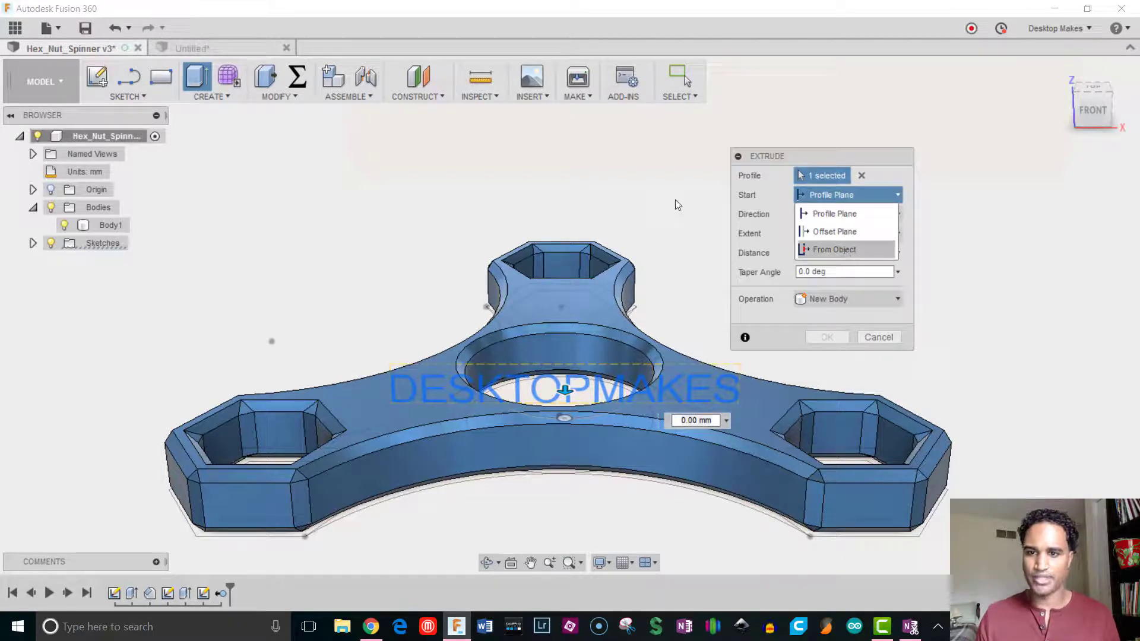
Cut the text 0.6 mm deep from the curved side face, starting From Object.
{"action": "left_click", "coordinate": [834, 249]}
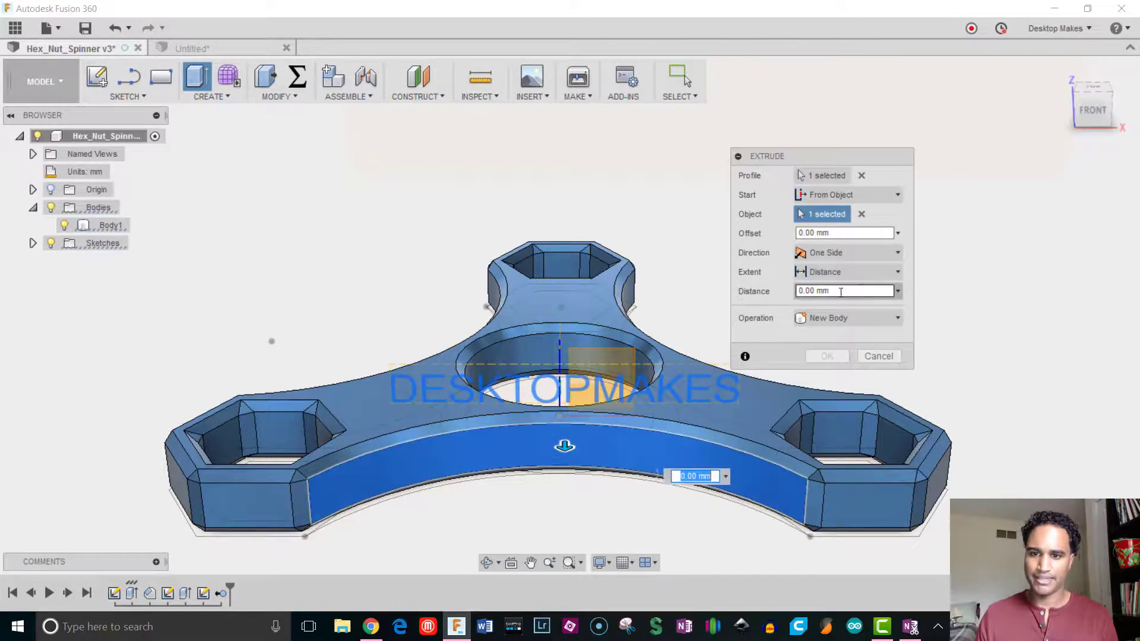
{"action": "left_click", "coordinate": [844, 291]}
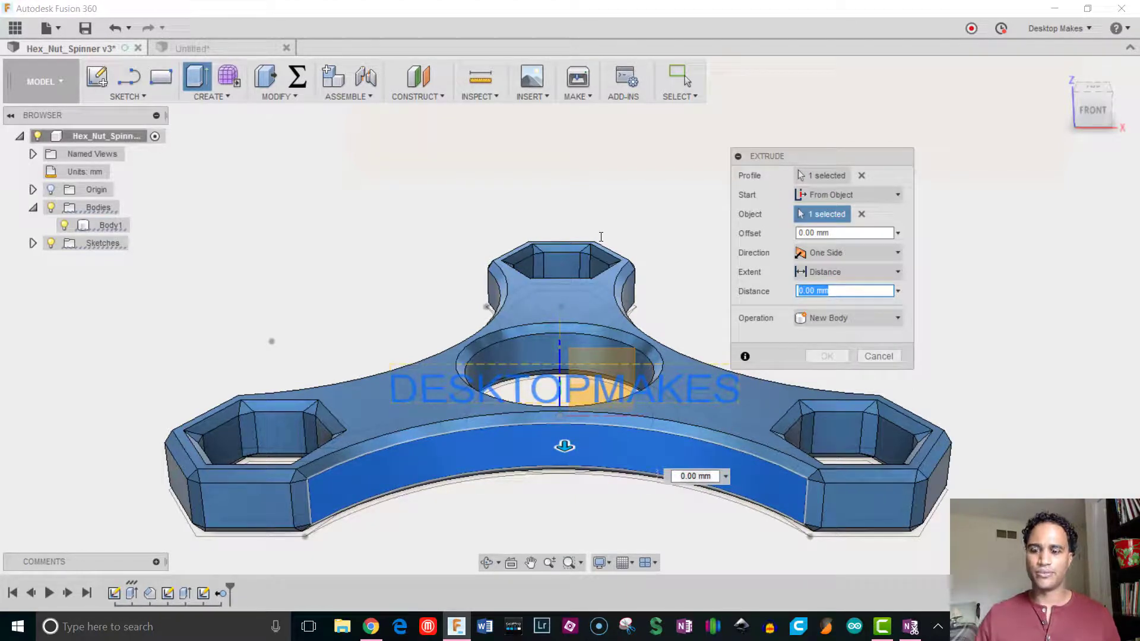
{"action": "left_click", "coordinate": [844, 291]}
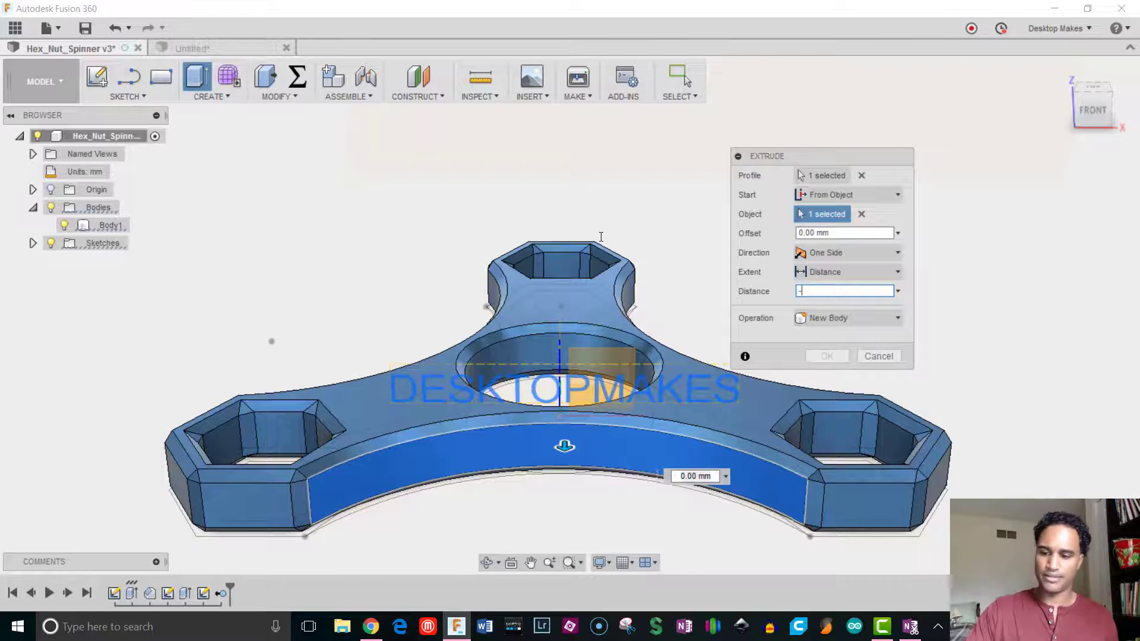
{"action": "type", "text": "-6"}
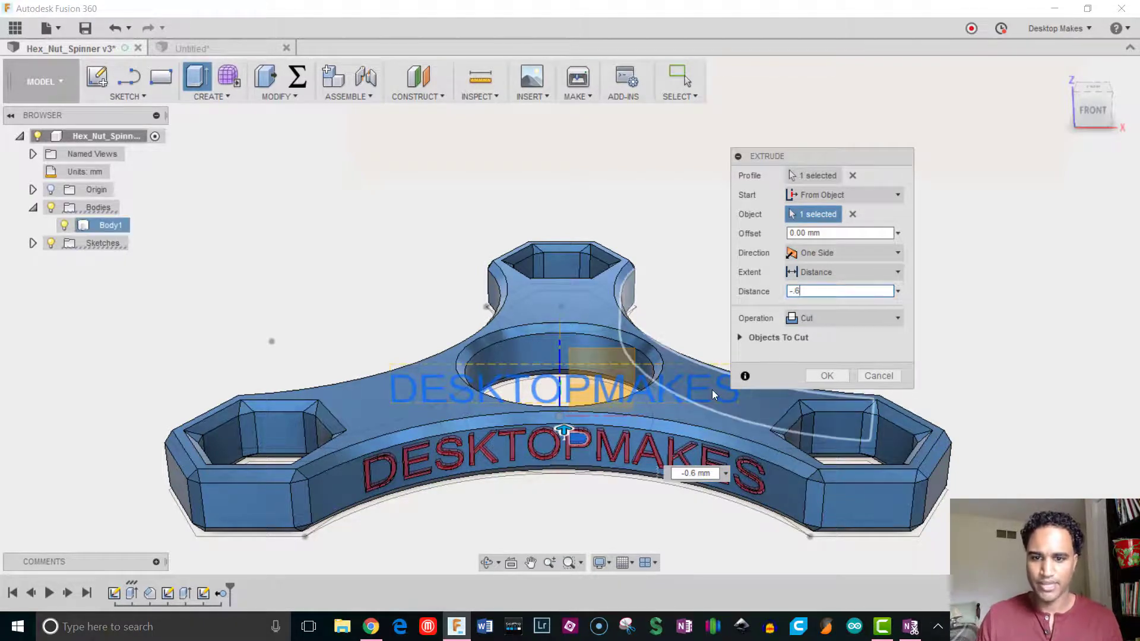
{"action": "left_click", "coordinate": [826, 377]}
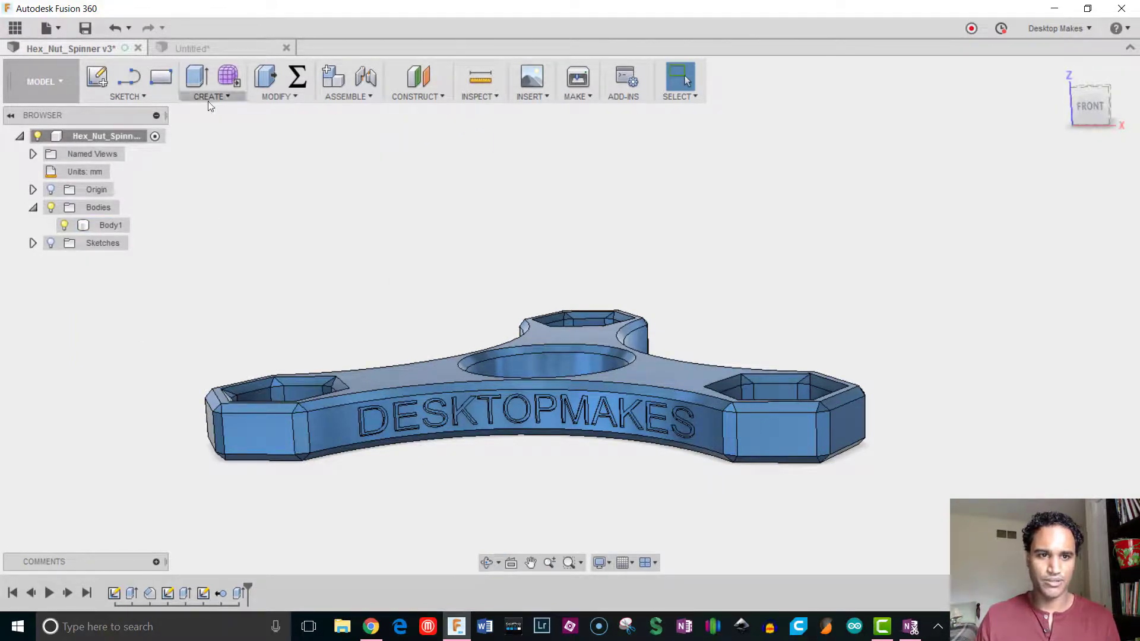
Start a Circular Pattern of Features repeating the DESKTOPMAKES engraving extrude cut.
{"action": "left_click", "coordinate": [211, 96]}
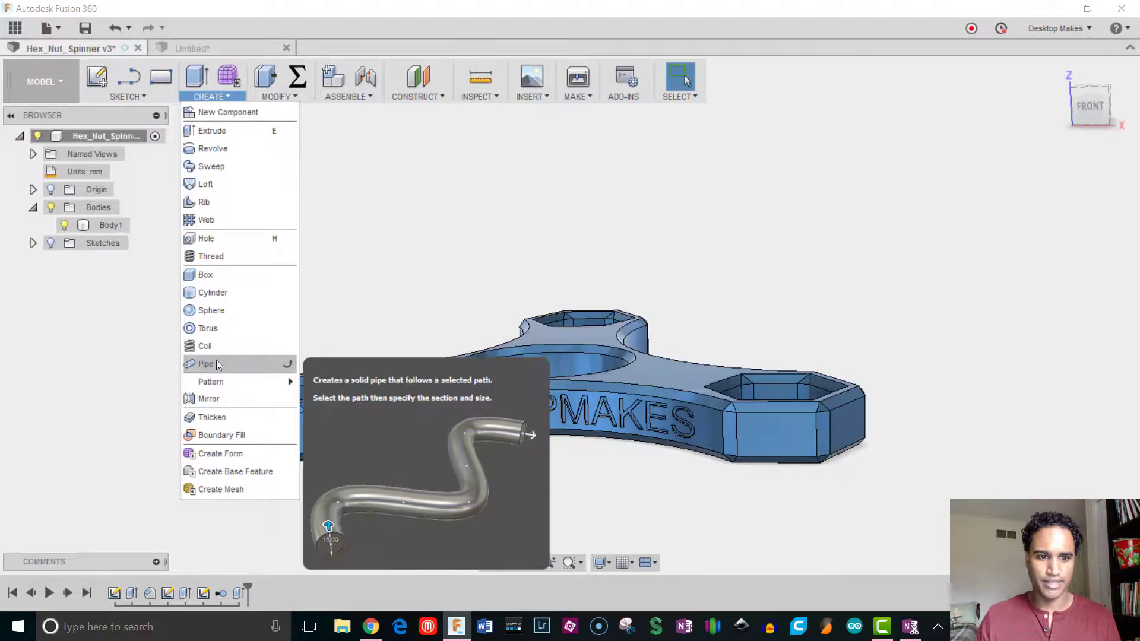
{"action": "mouse_move", "coordinate": [211, 382]}
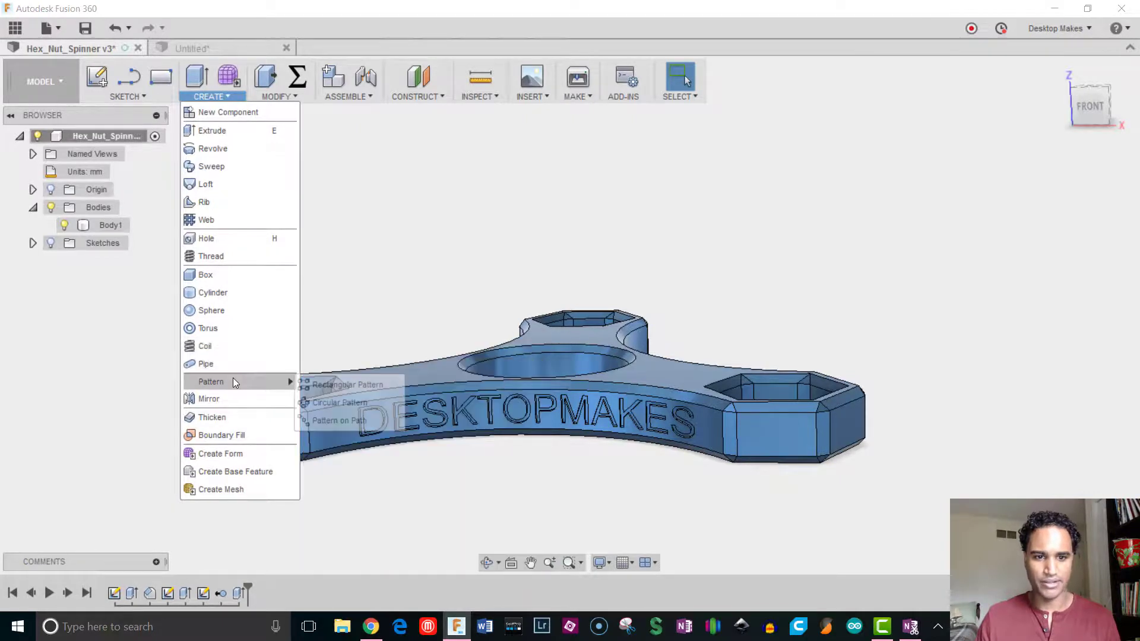
{"action": "left_click", "coordinate": [339, 402]}
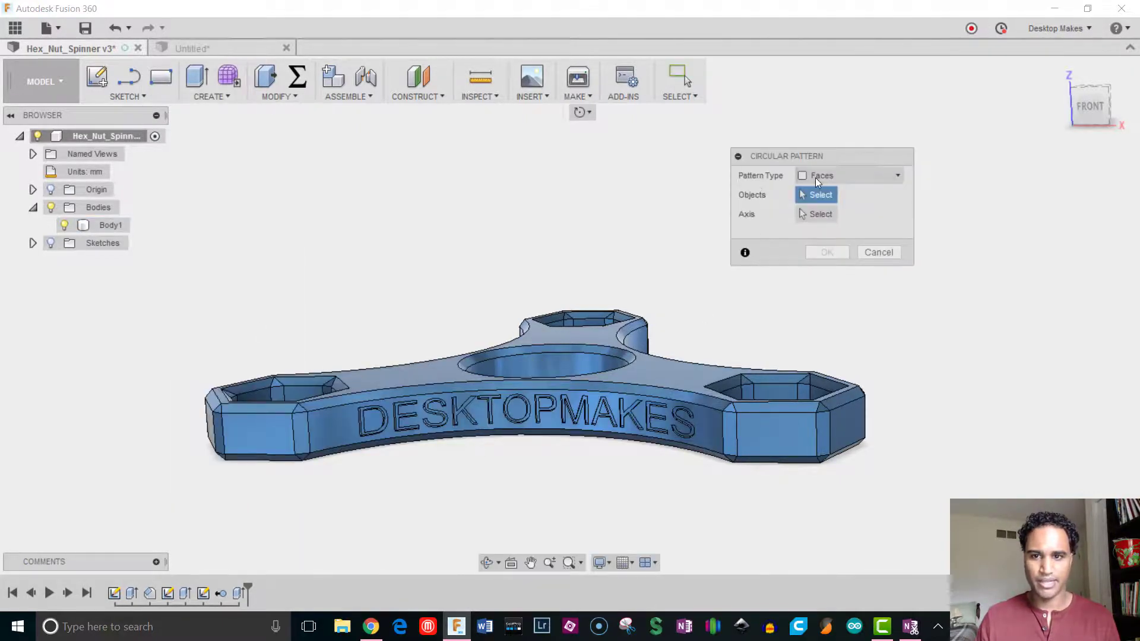
{"action": "left_click", "coordinate": [897, 176]}
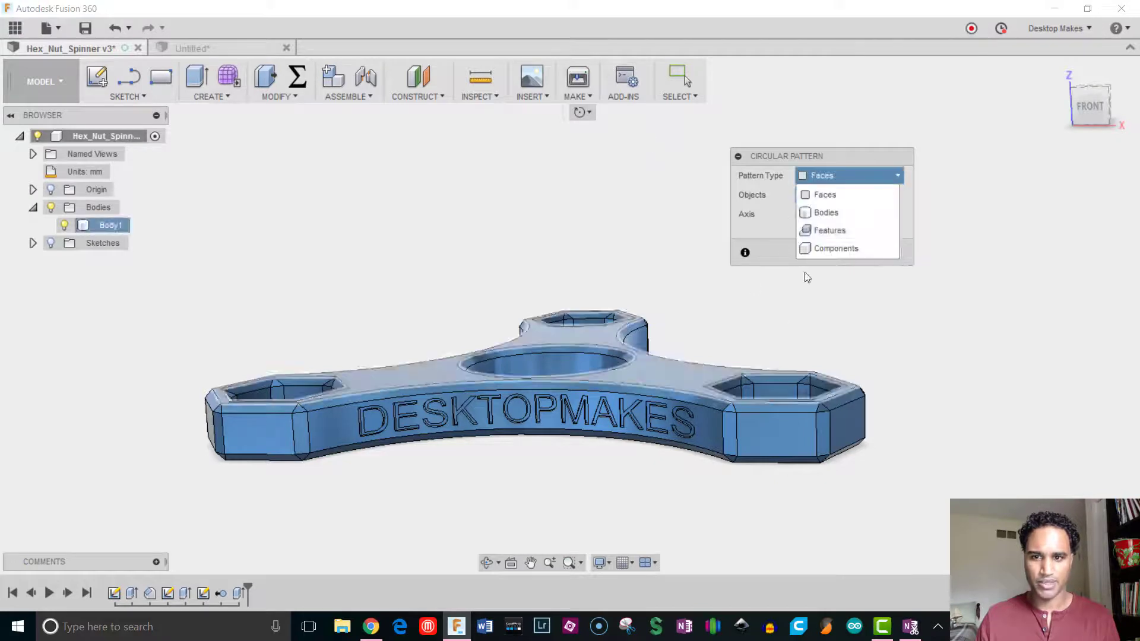
{"action": "left_click", "coordinate": [830, 231]}
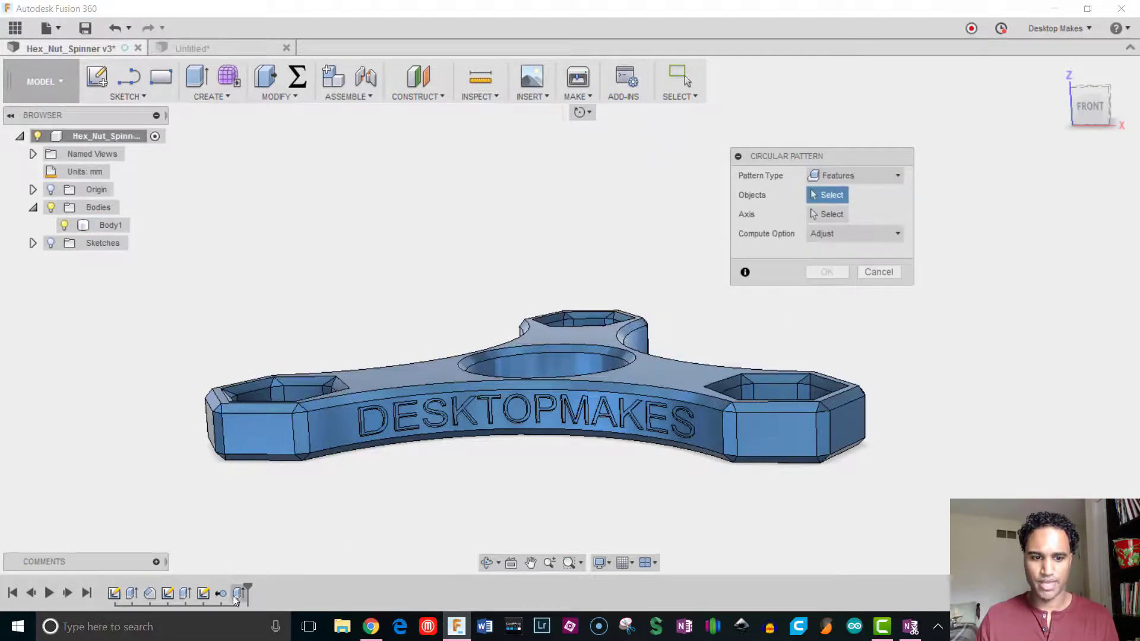
{"action": "left_click", "coordinate": [582, 356]}
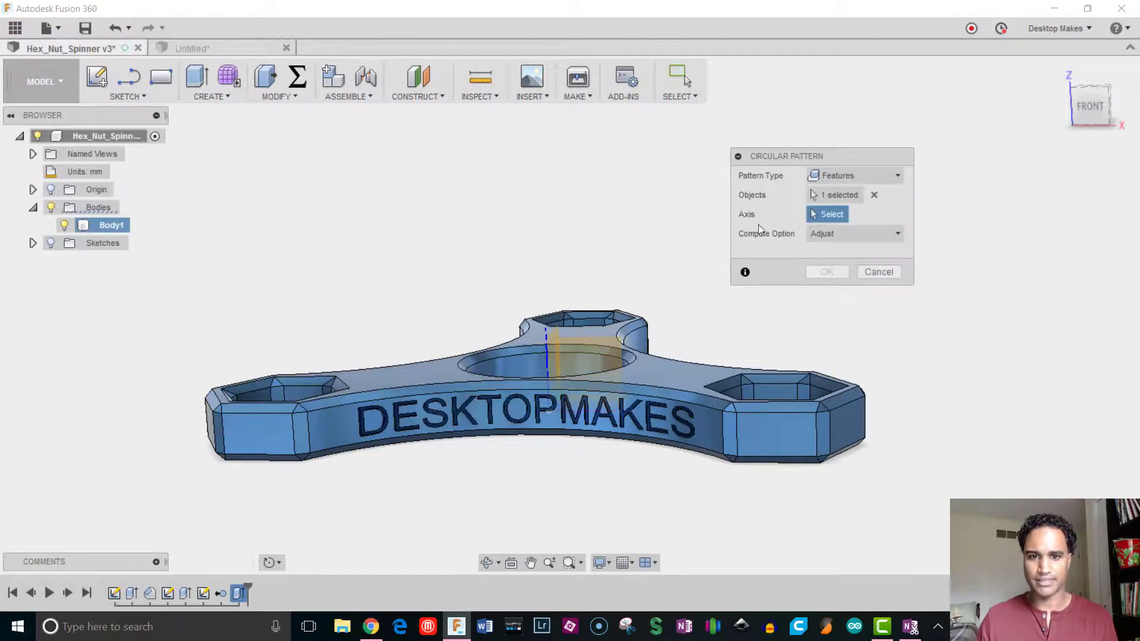